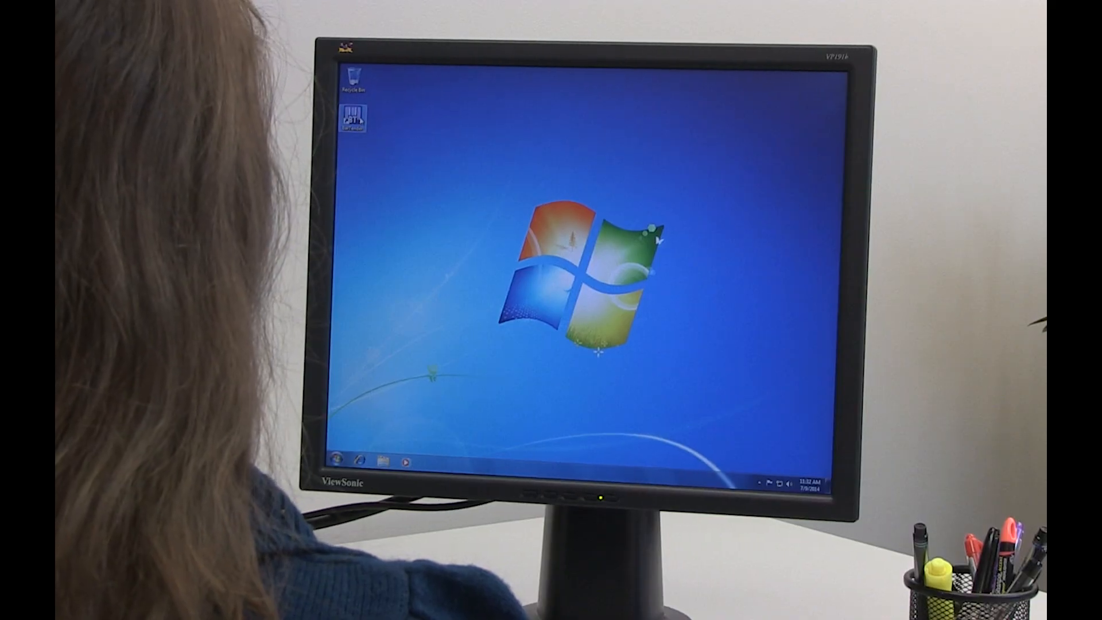
- Launch BarTender with the MyFitnessCard.btw membership card design open
double_click(354, 117)
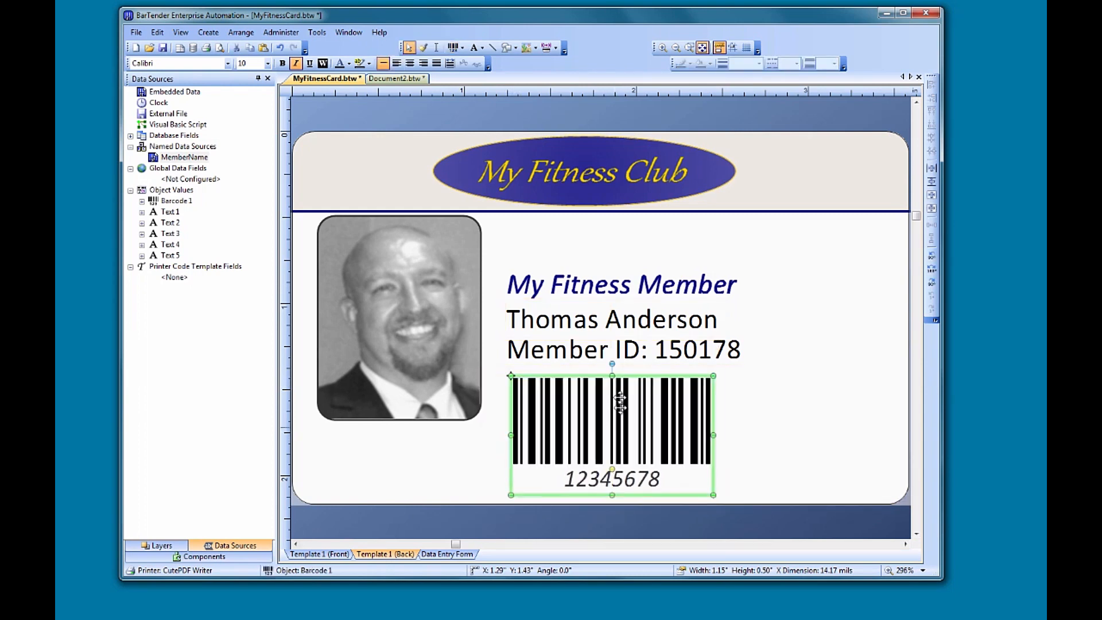
- Resize the barcode to a short, wider strip of about 1.28 by 0.22 inches
drag(612, 376, 613, 424)
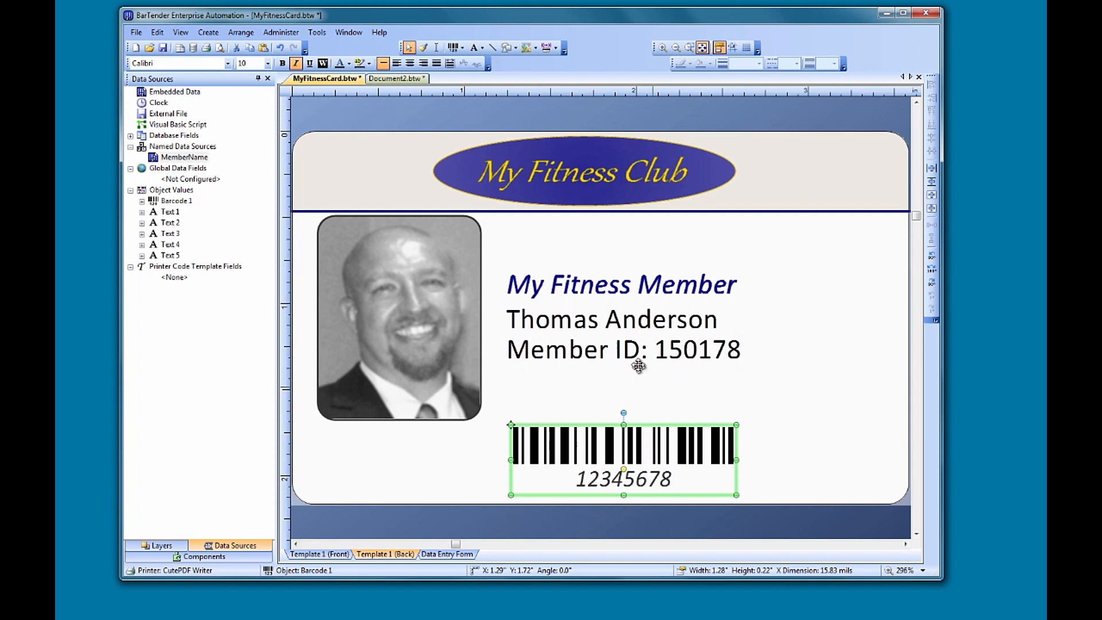
- Name the Member ID text's 150178 data source 'MemberNumber'
right_click(634, 366)
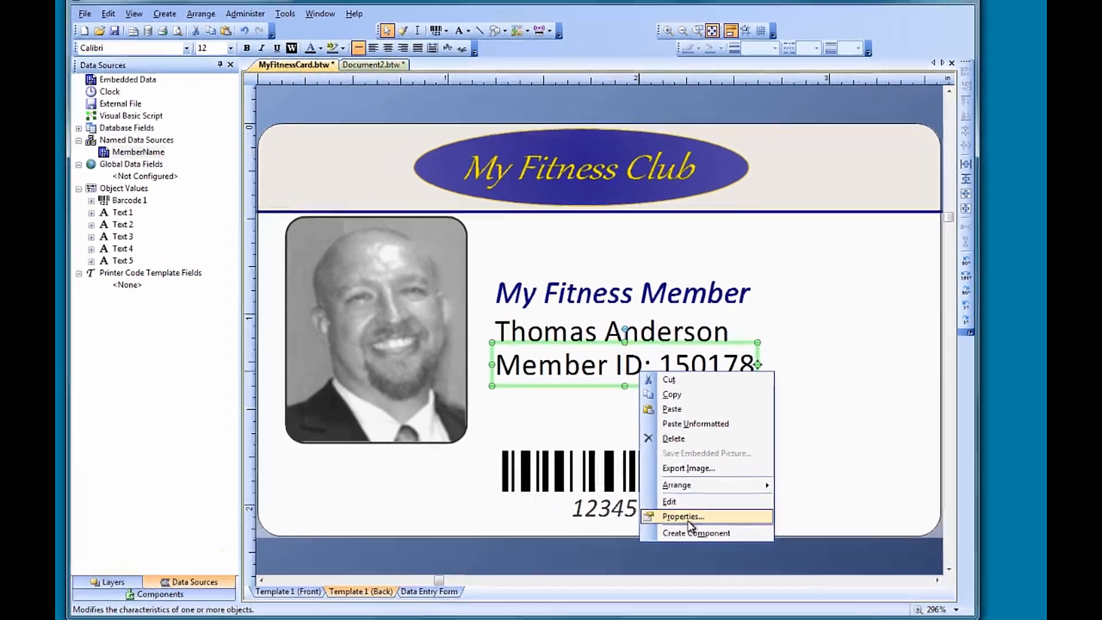
click(682, 517)
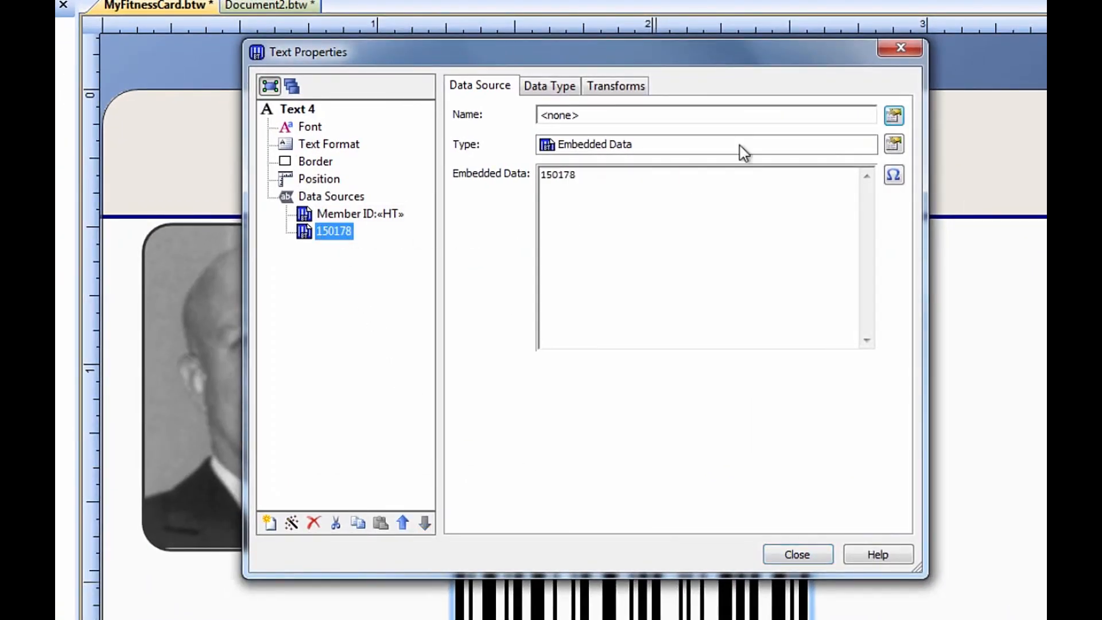
click(895, 112)
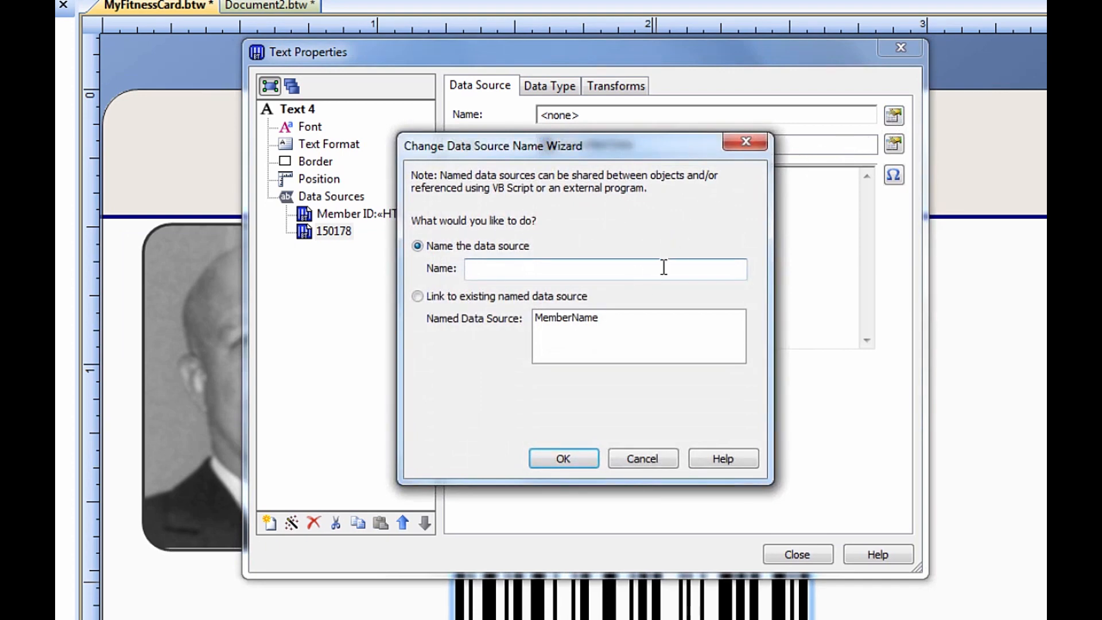
text(Member)
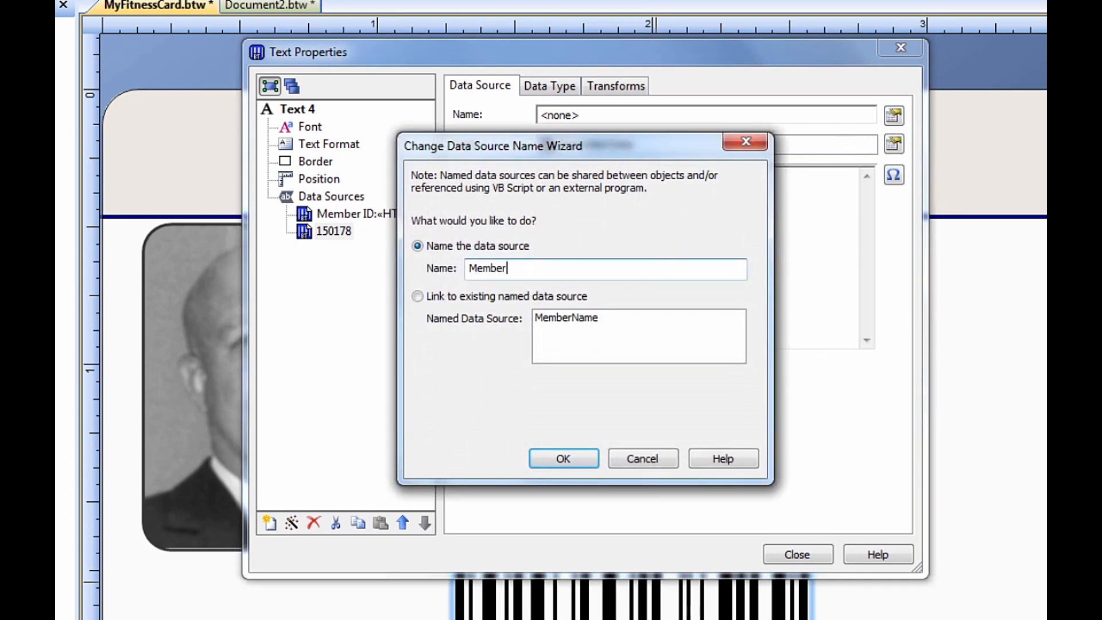
text(Number)
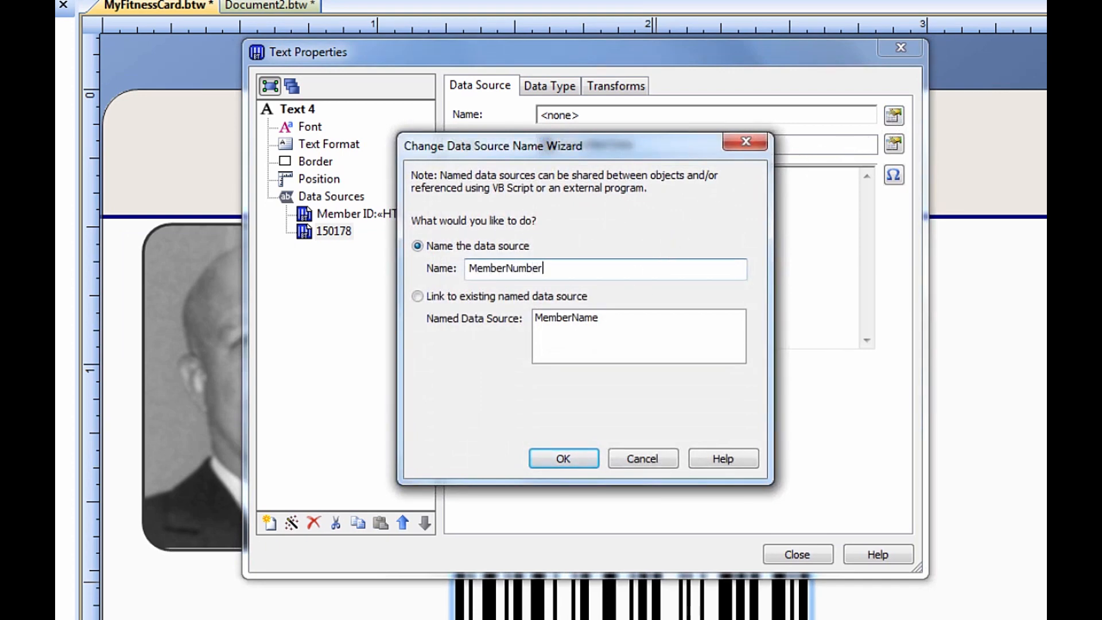
click(563, 458)
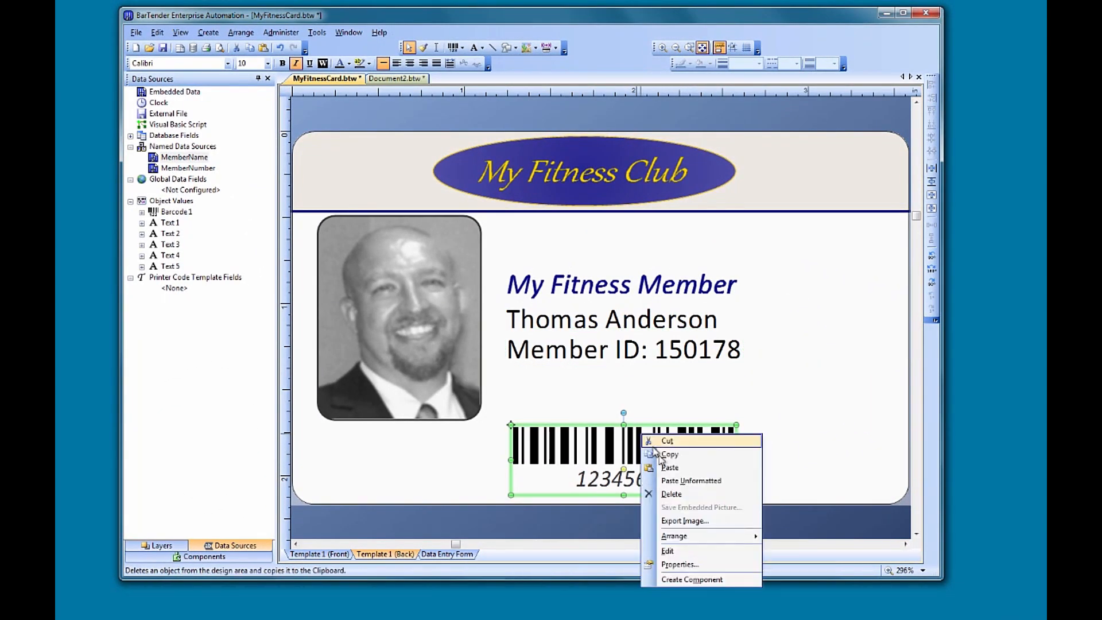
- View the barcode's properties with its embedded 12345678 data source selected
click(680, 564)
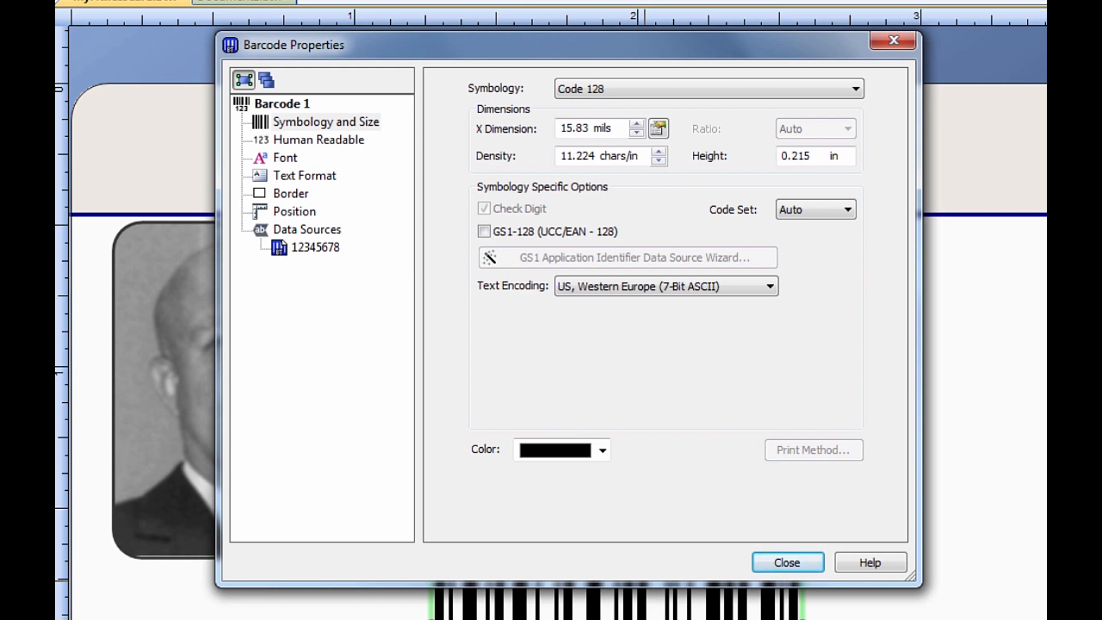
click(316, 248)
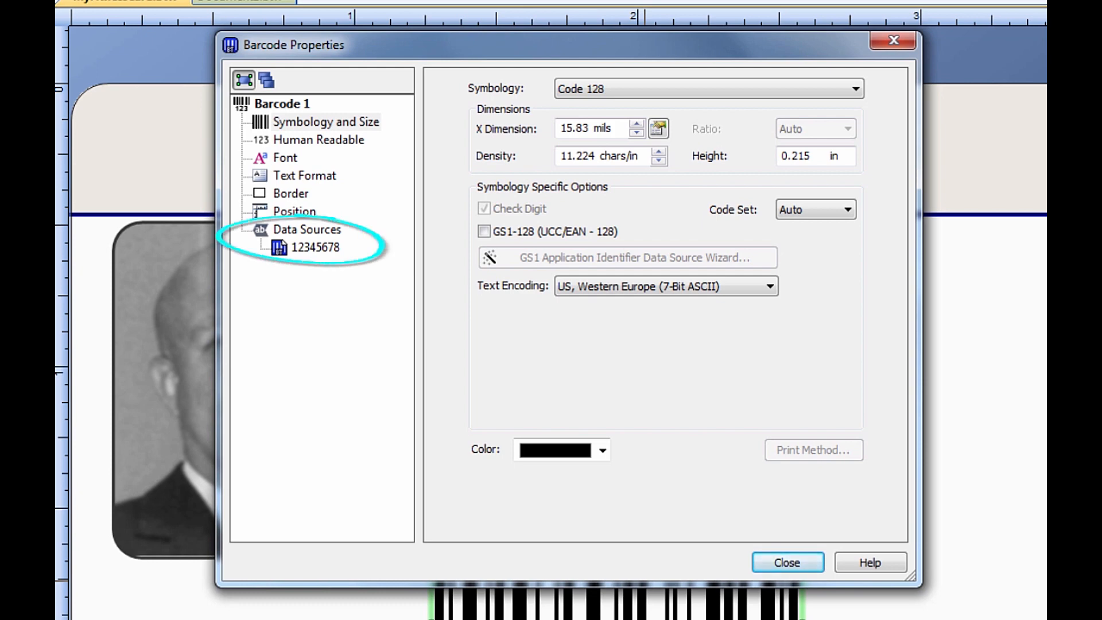
mouse_move(324, 331)
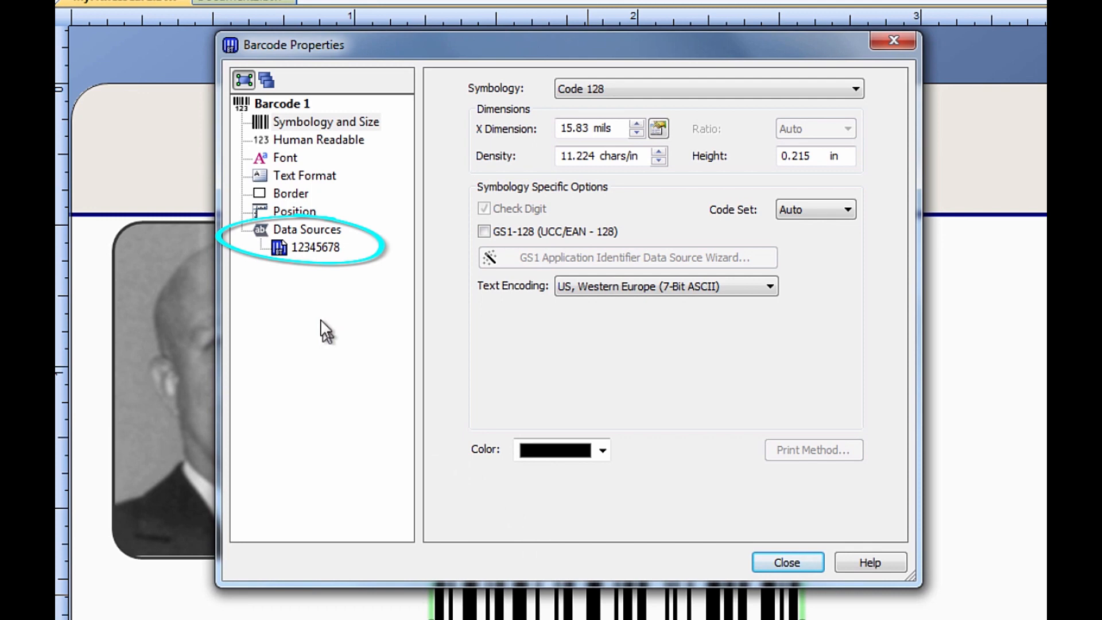
click(315, 248)
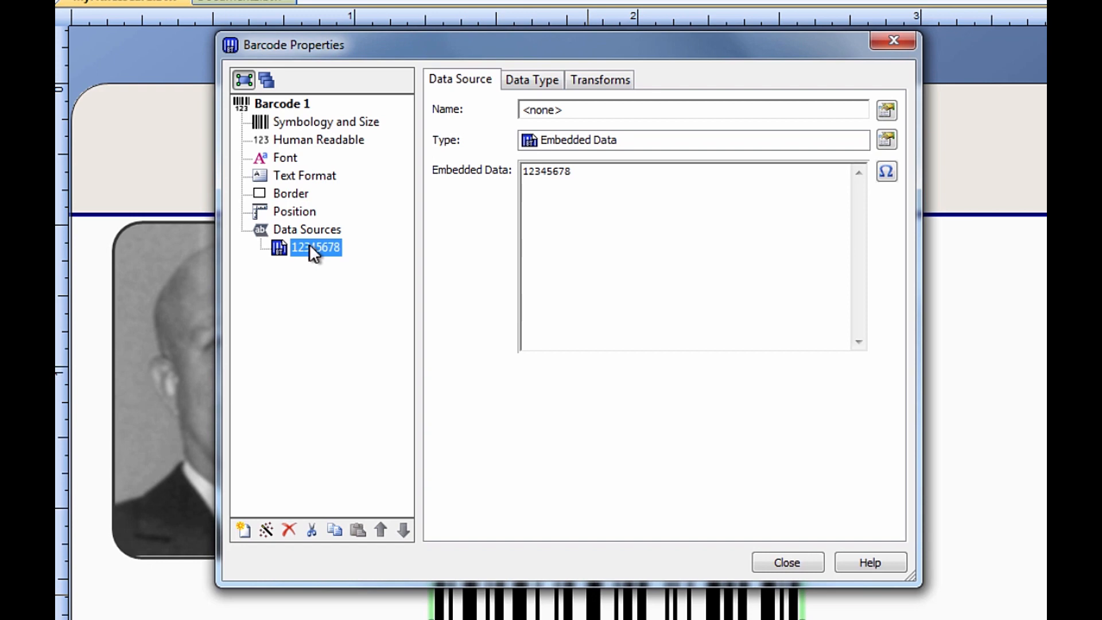
mouse_move(887, 140)
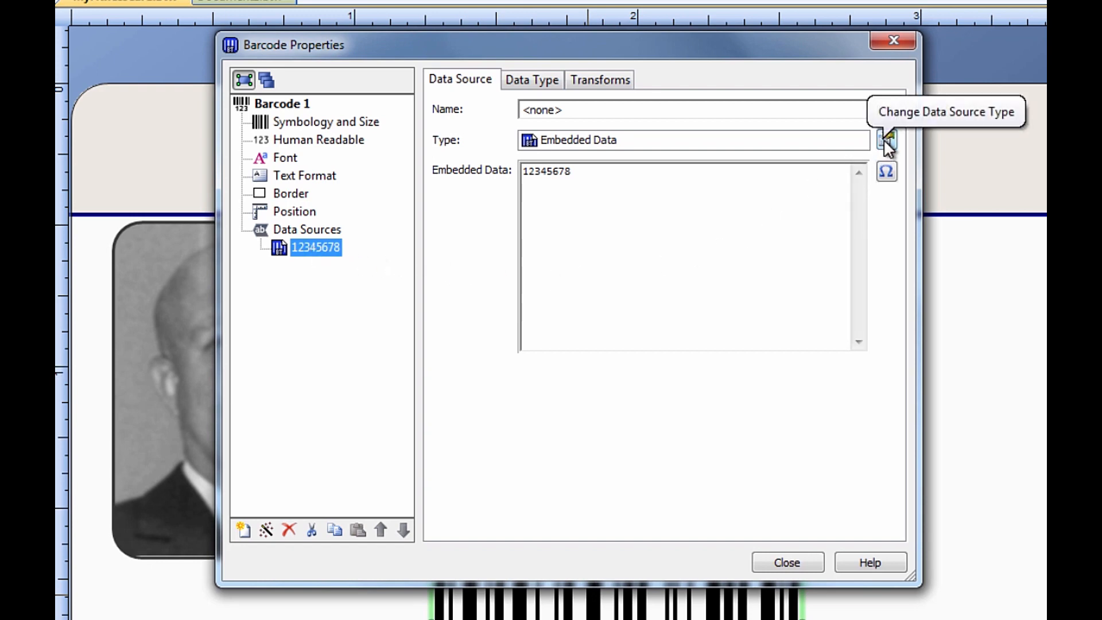
- Link the barcode to the existing MemberNumber named data source so it encodes 150178
click(891, 140)
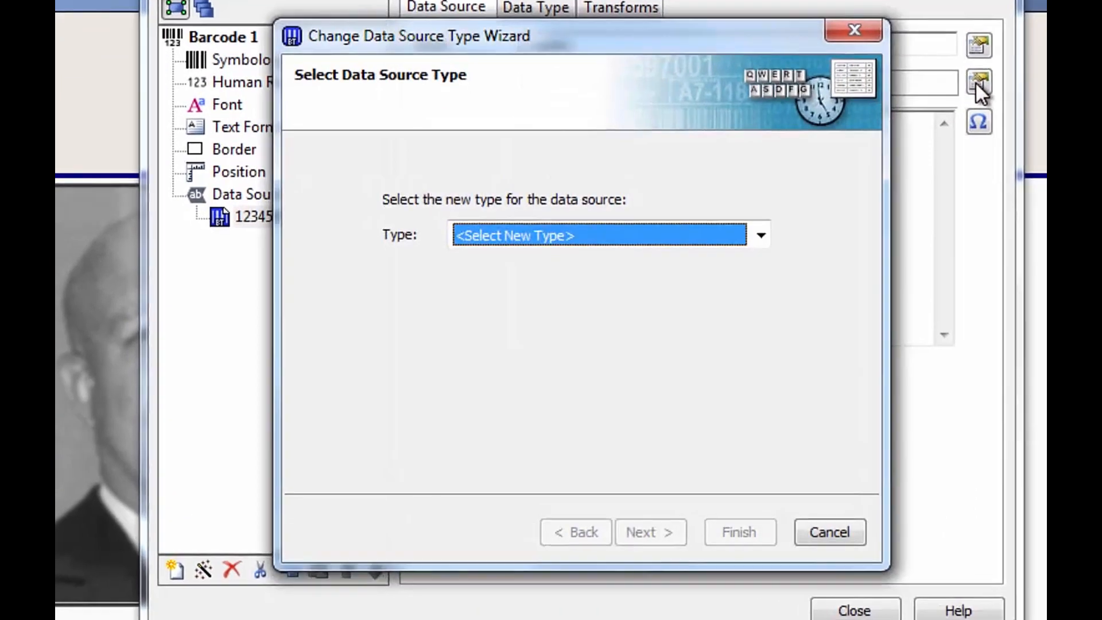
click(760, 236)
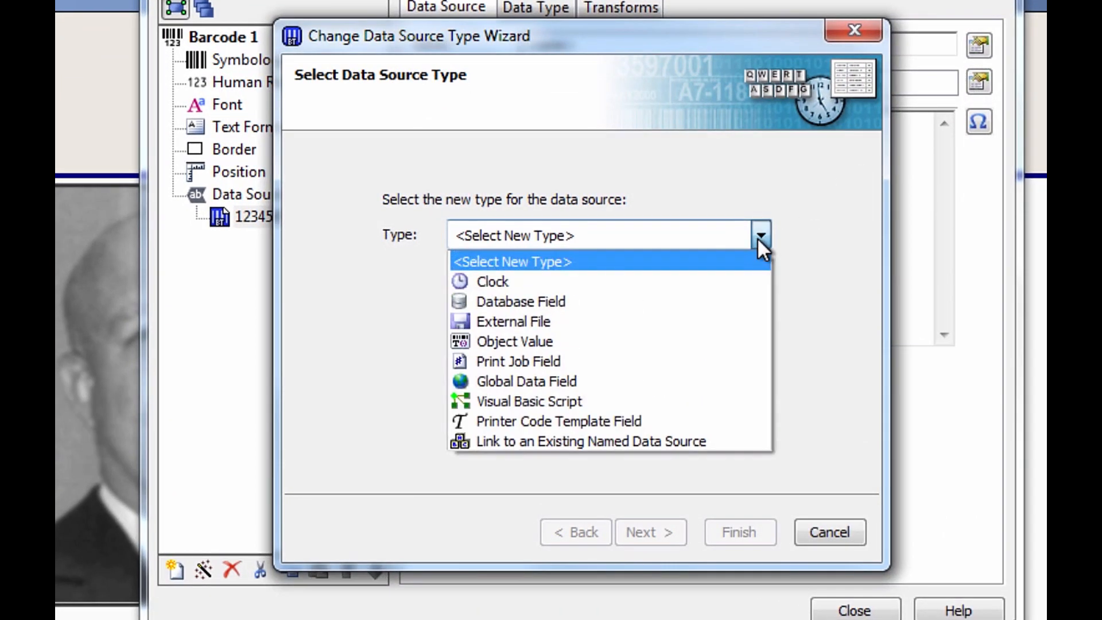
mouse_move(729, 450)
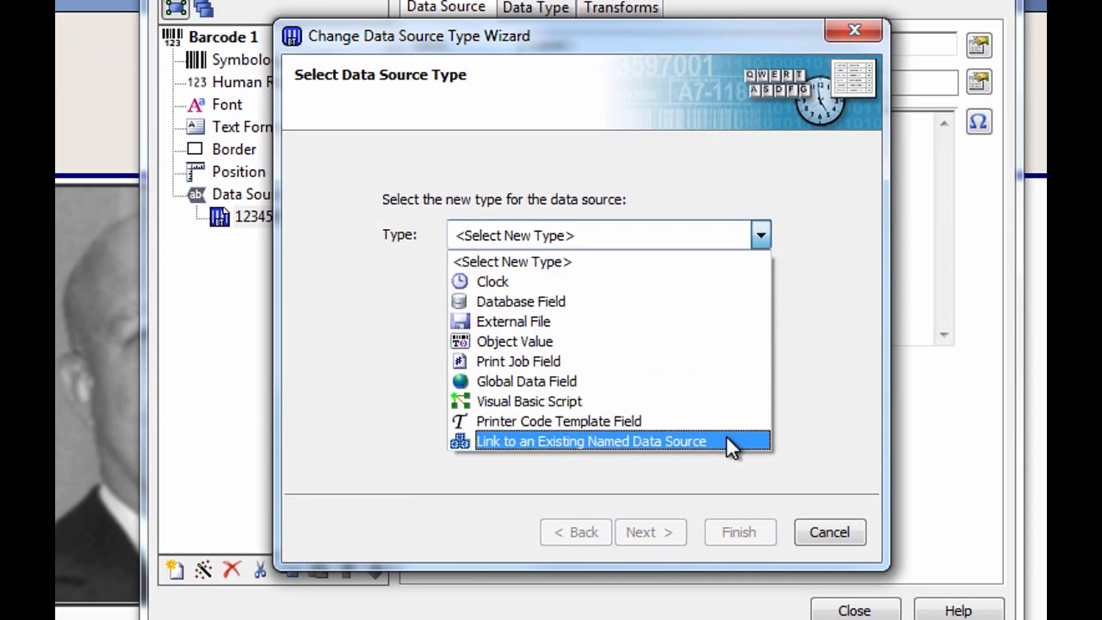
click(594, 441)
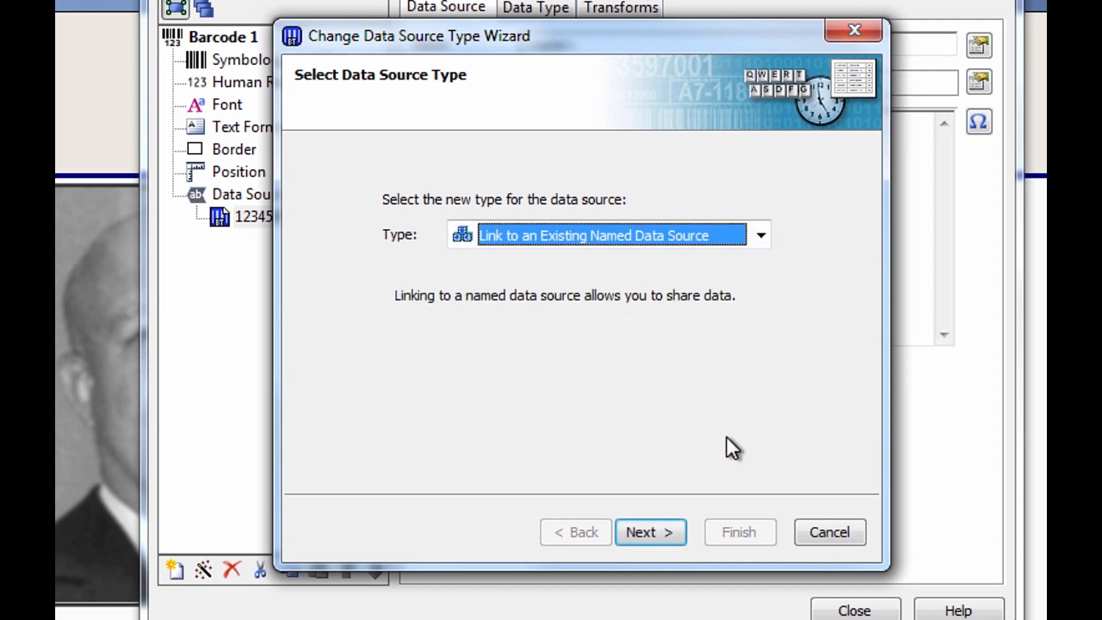
click(650, 531)
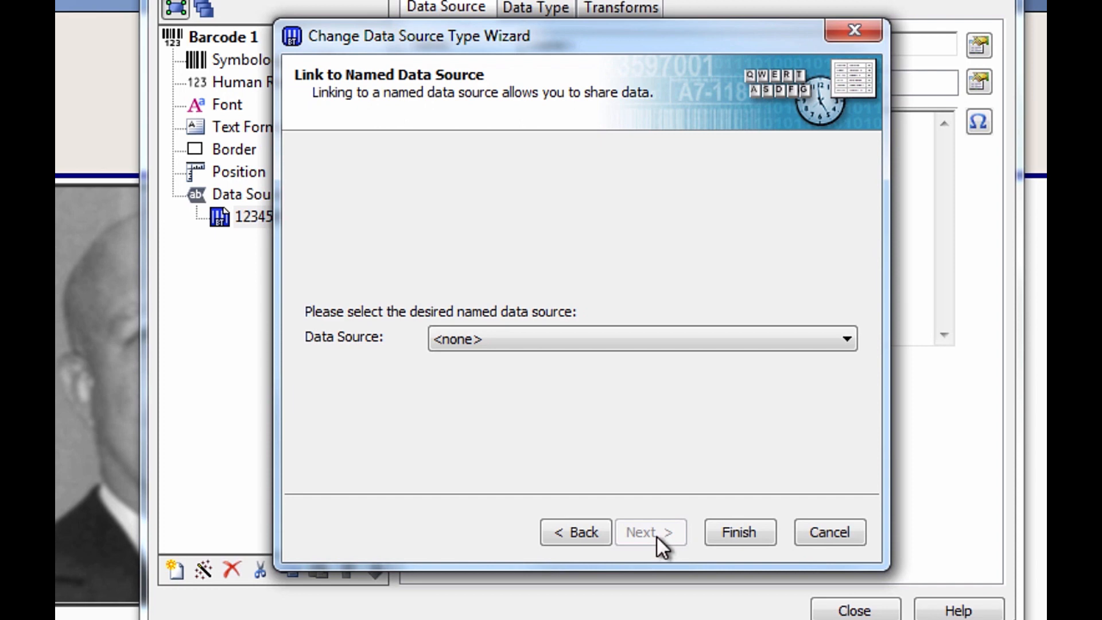
click(848, 339)
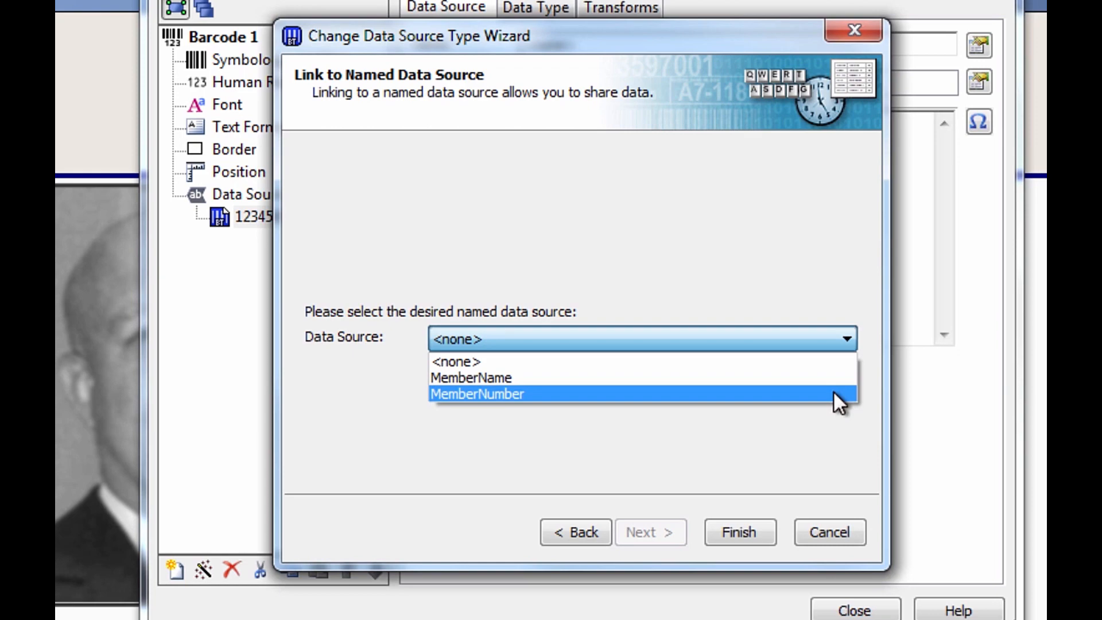
click(478, 394)
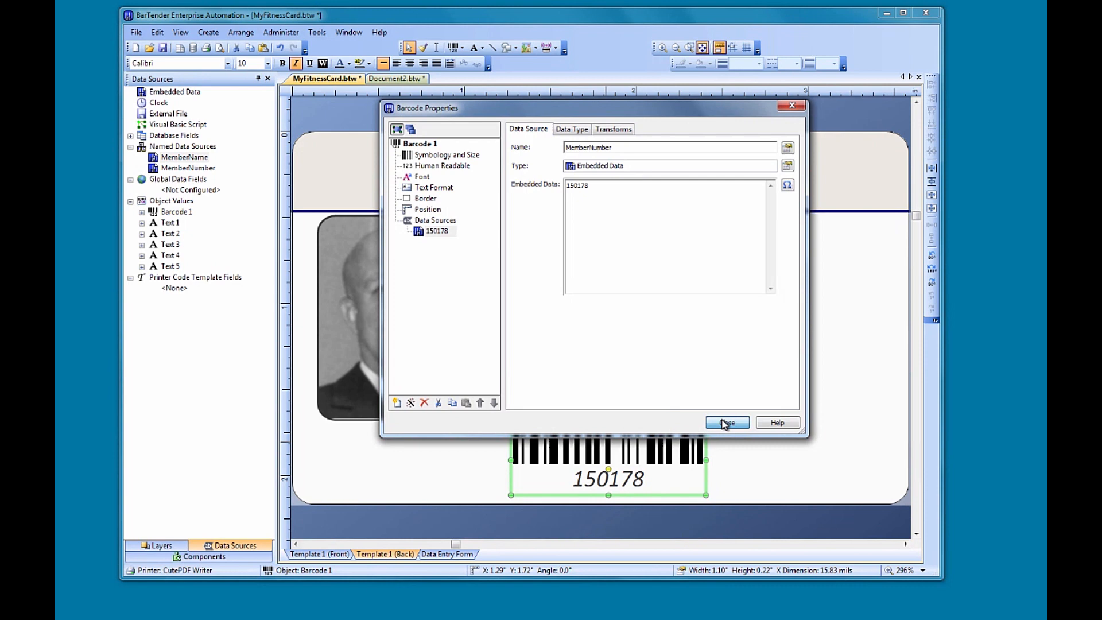
- Close the barcode properties, leaving the card showing barcode 150178
click(728, 423)
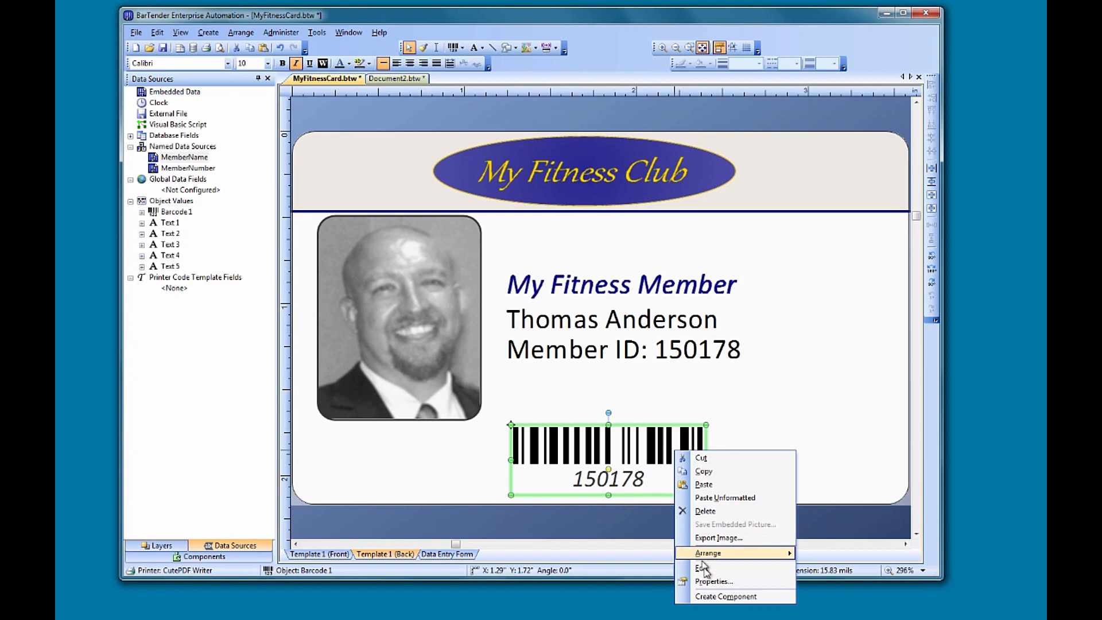
- Change the barcode's shared MemberNumber data to 150169 and apply it
click(715, 581)
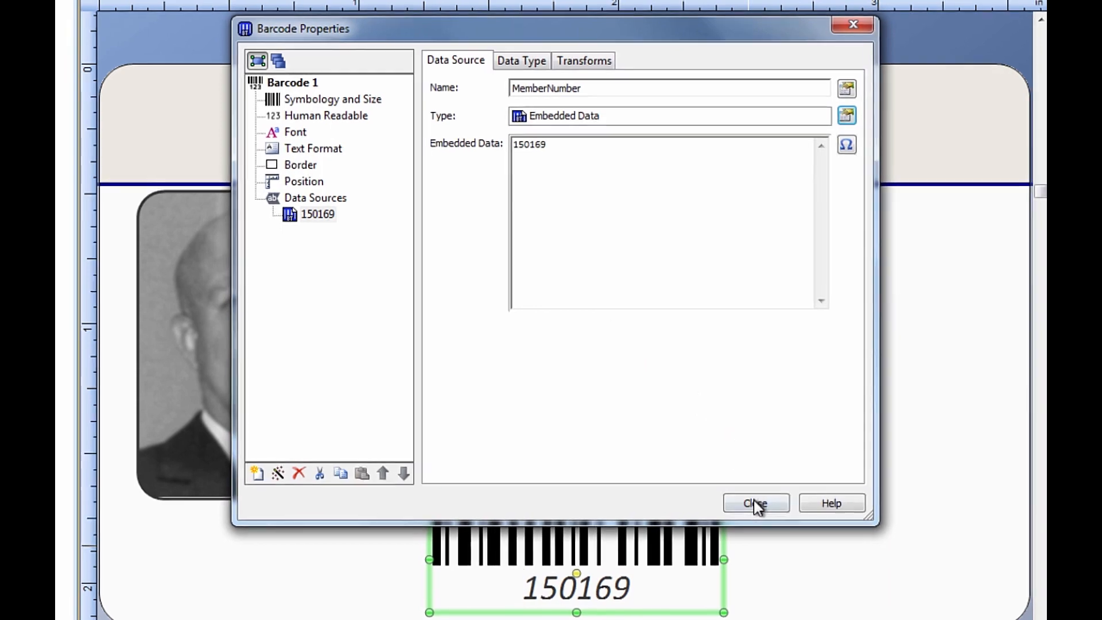
click(757, 503)
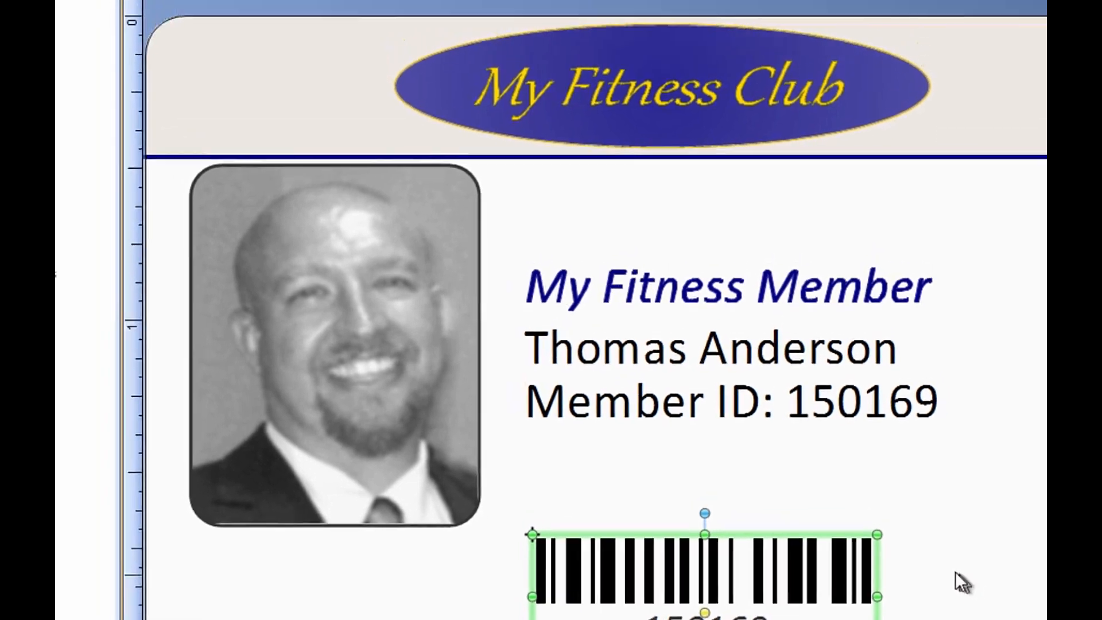
- Insert a new single-line Sample Text object below the Member ID
click(497, 47)
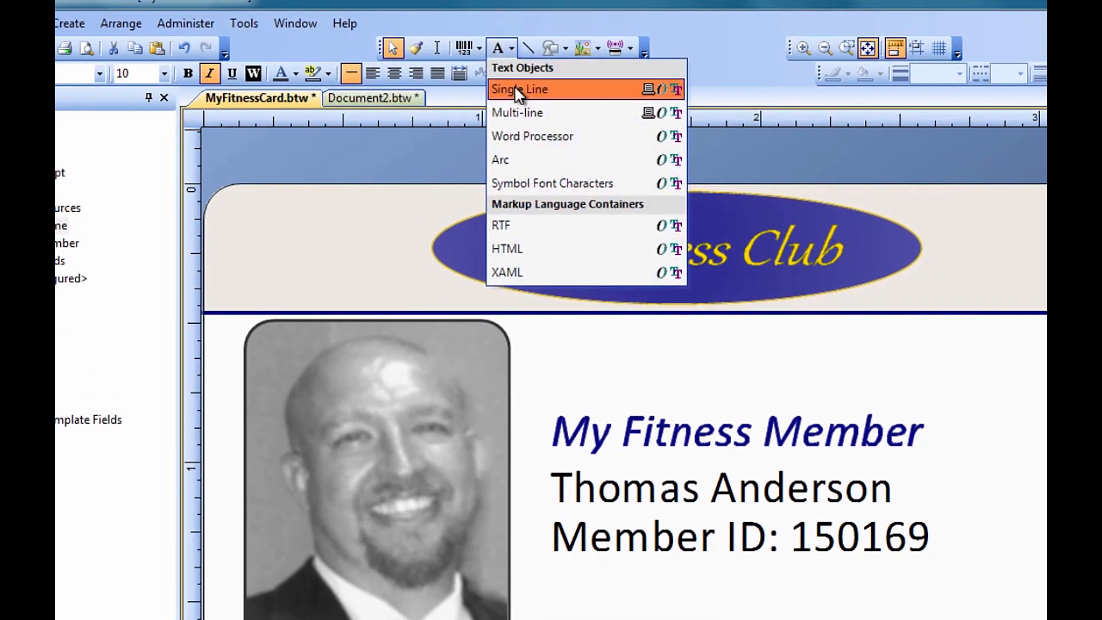
click(525, 89)
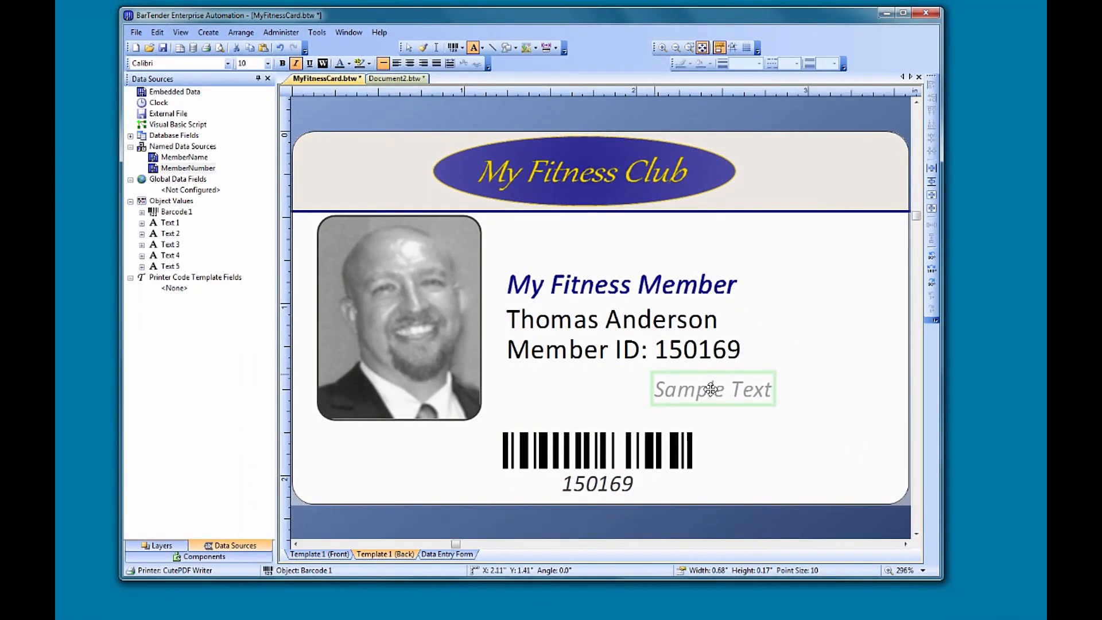
right_click(712, 388)
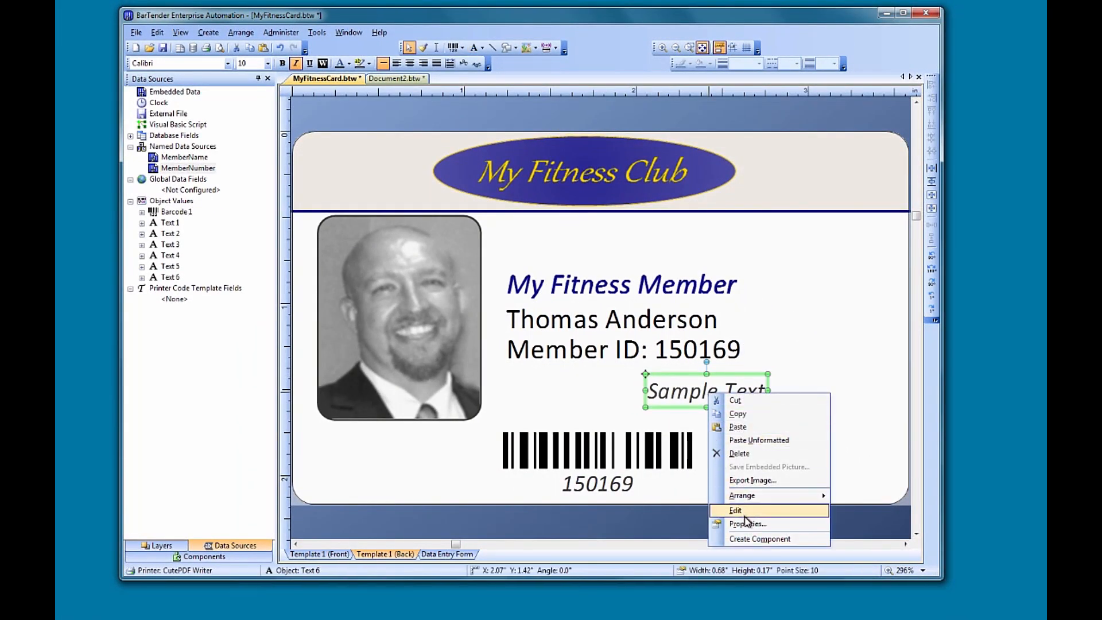
- Replace the new text object's embedded data with 'Member Since: 20'
click(748, 524)
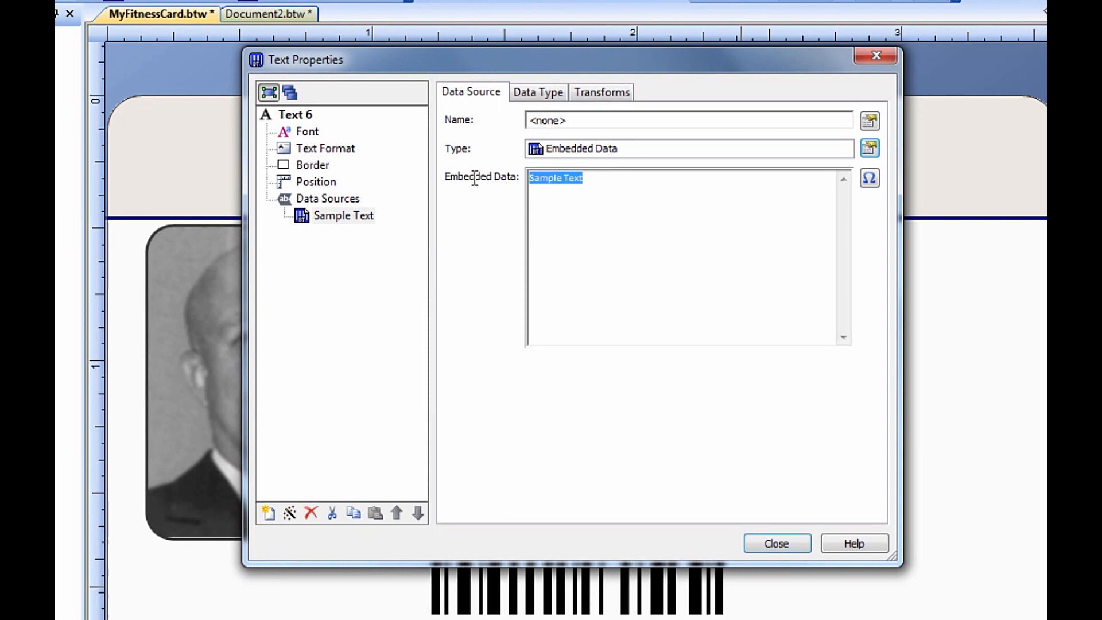
text(Member)
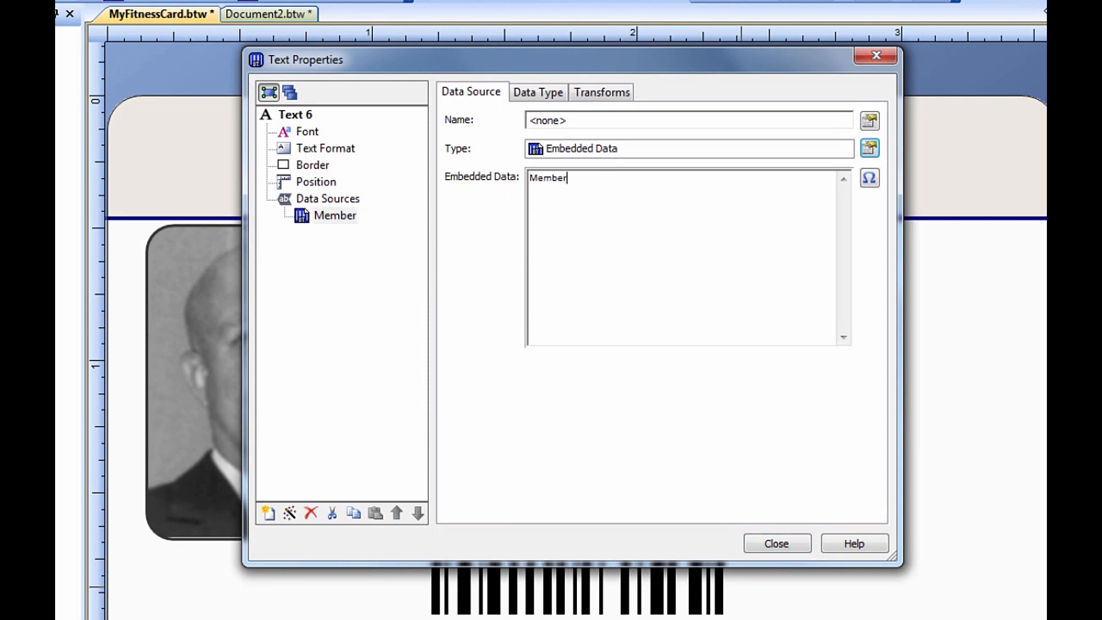
text(Since)
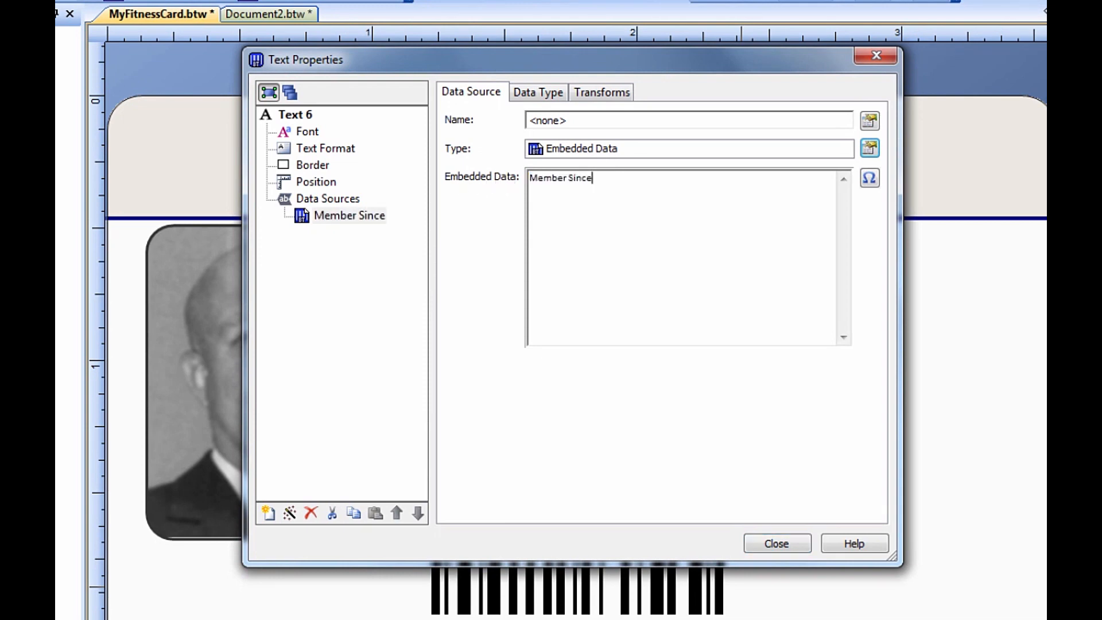
text(: 20)
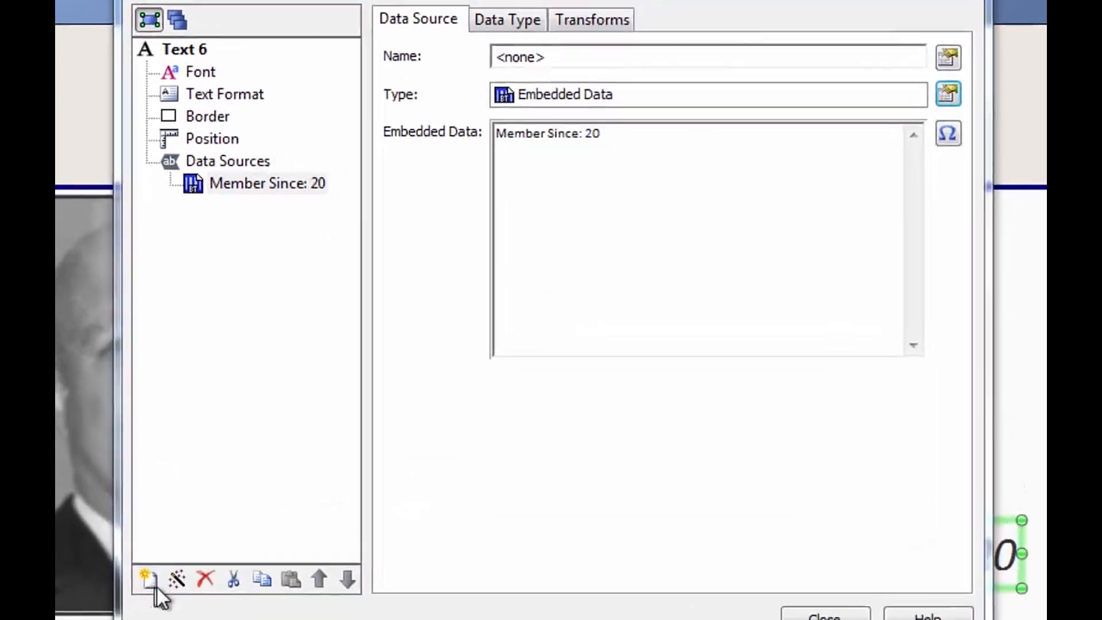
- Append an Object Value data source reading Barcode 1's human readable text, giving 'Member Since: 20150169'
click(145, 581)
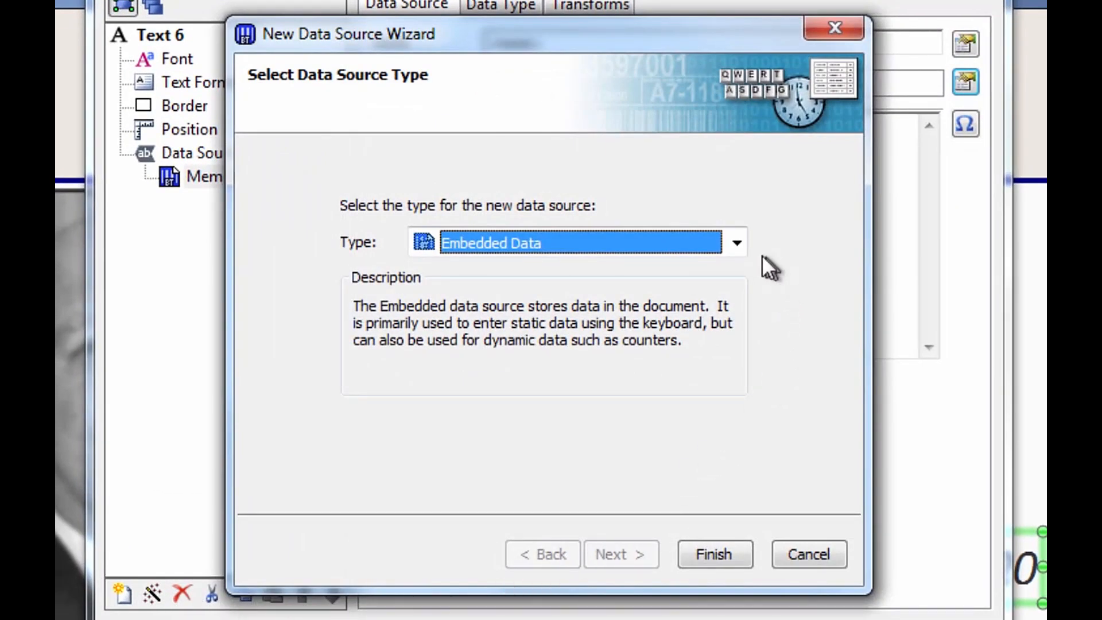
click(737, 242)
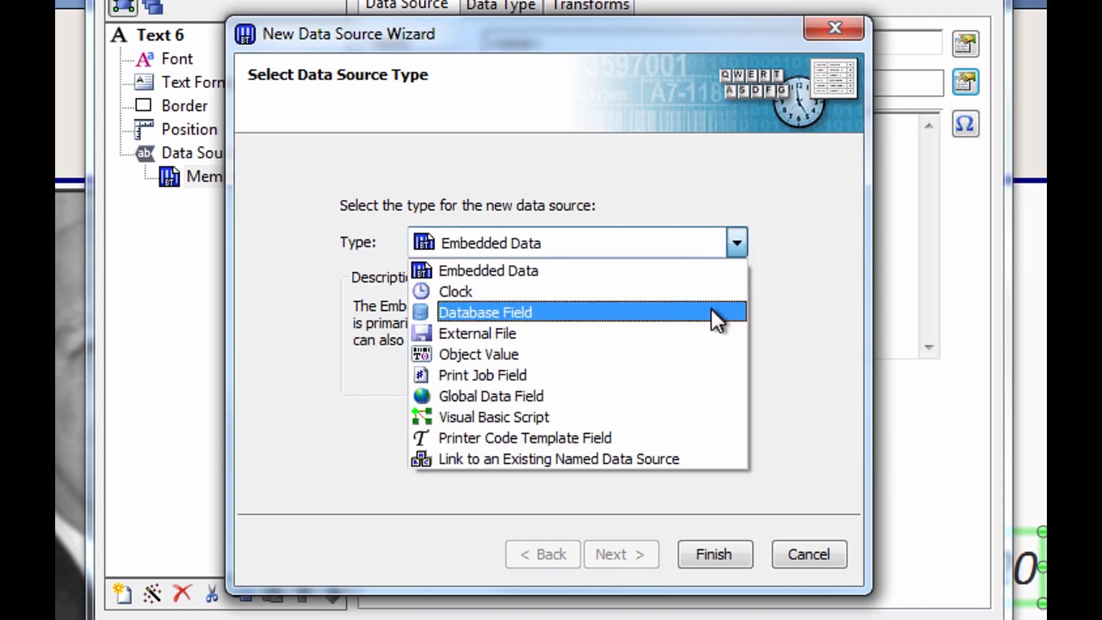
click(479, 354)
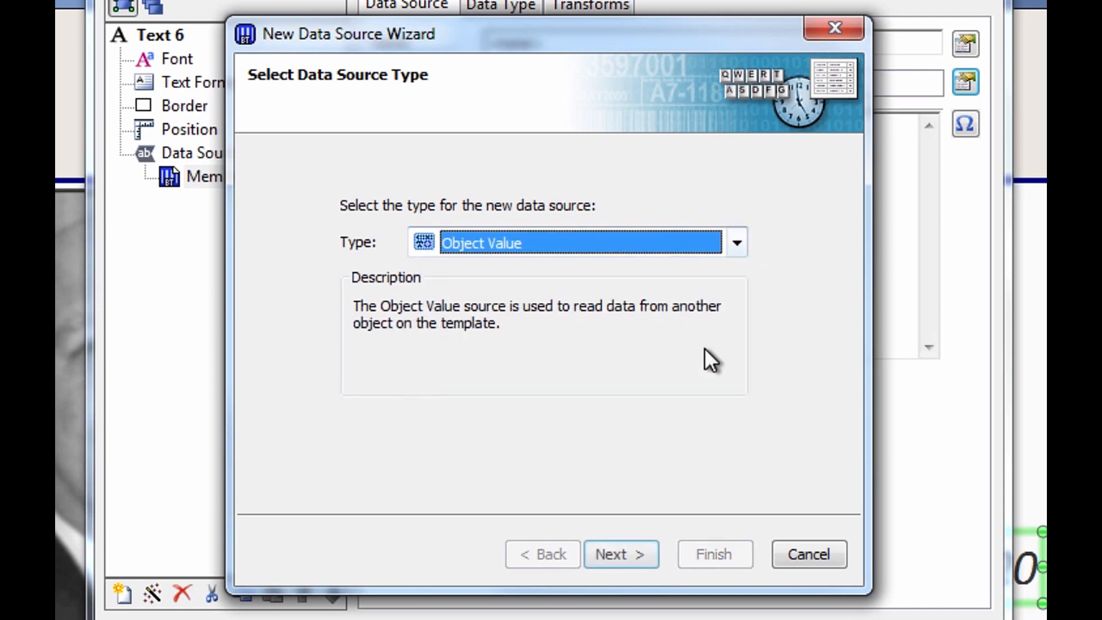
click(622, 555)
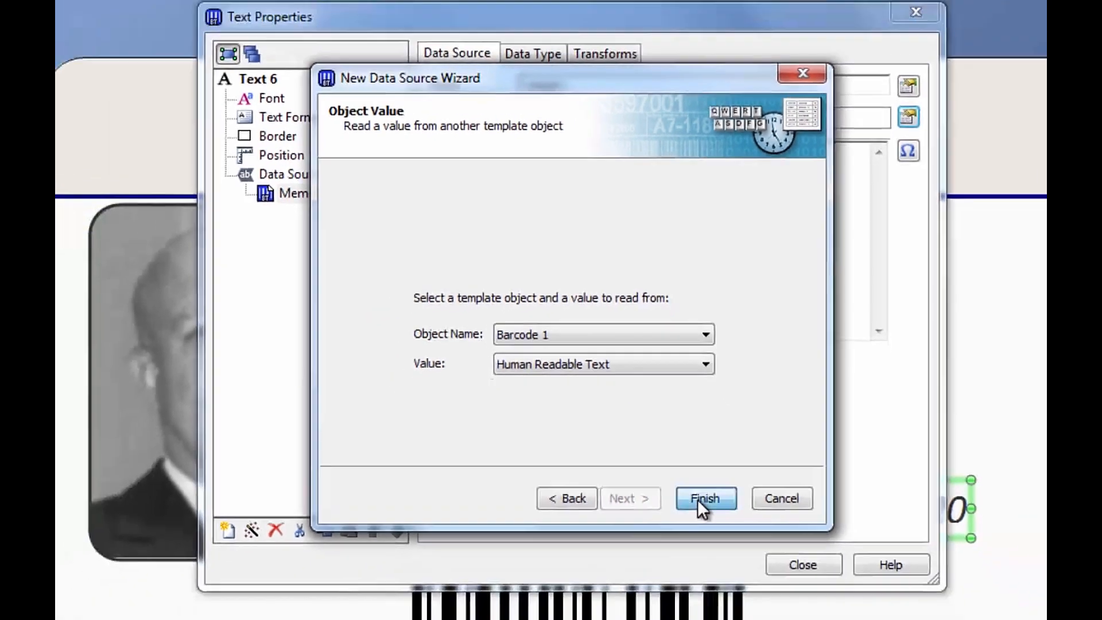
click(707, 498)
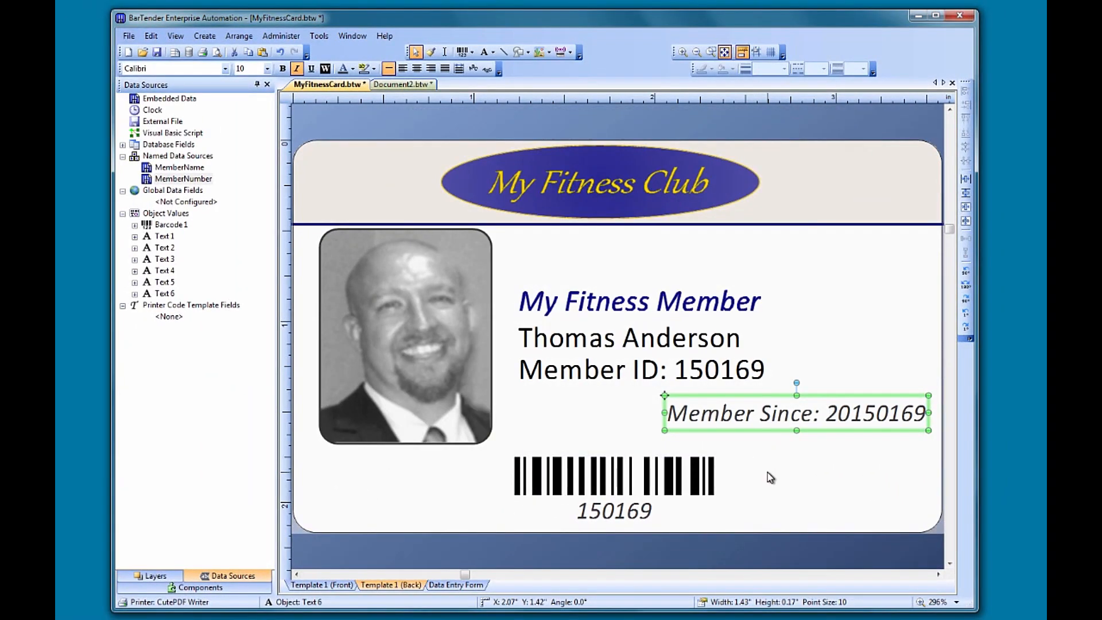
mouse_move(772, 476)
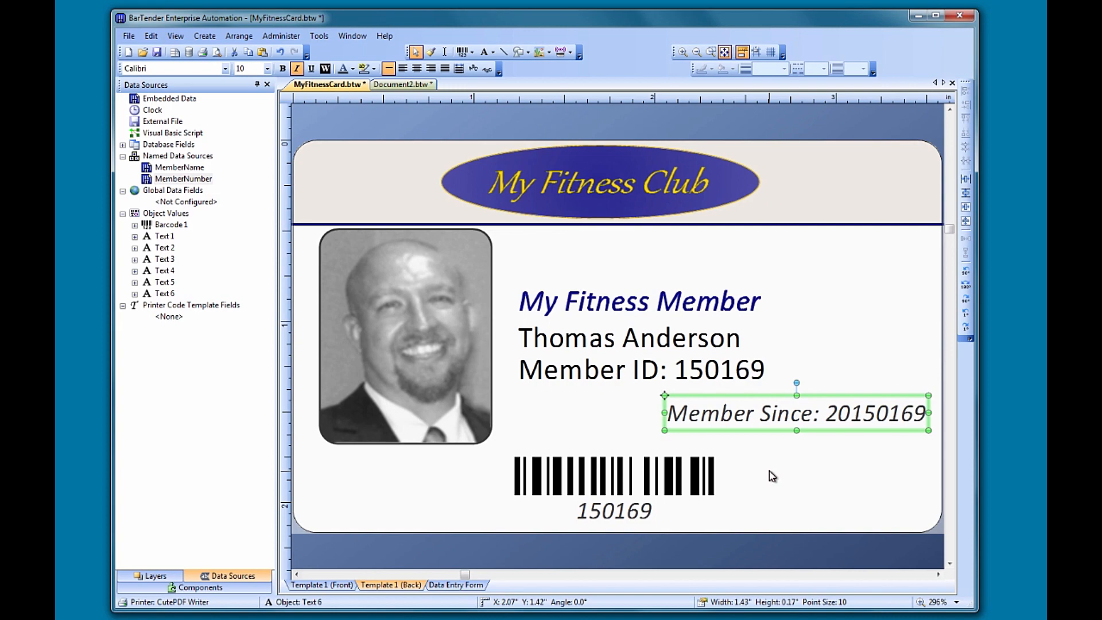
right_click(773, 417)
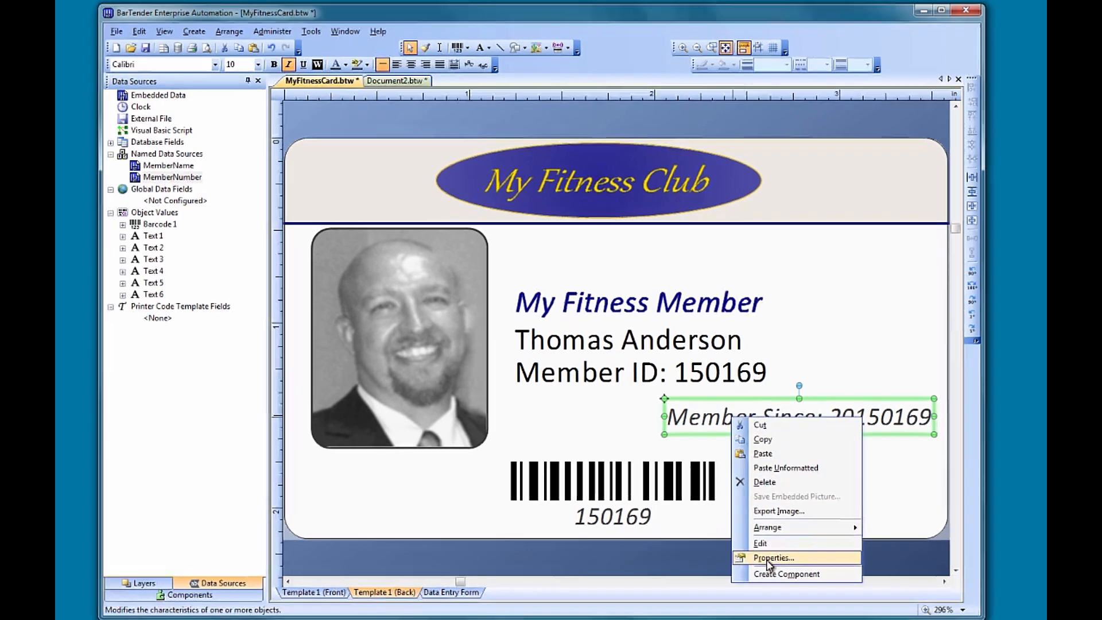
- Reach the Truncation transform settings for the text's barcode-linked 150169 data source
click(772, 558)
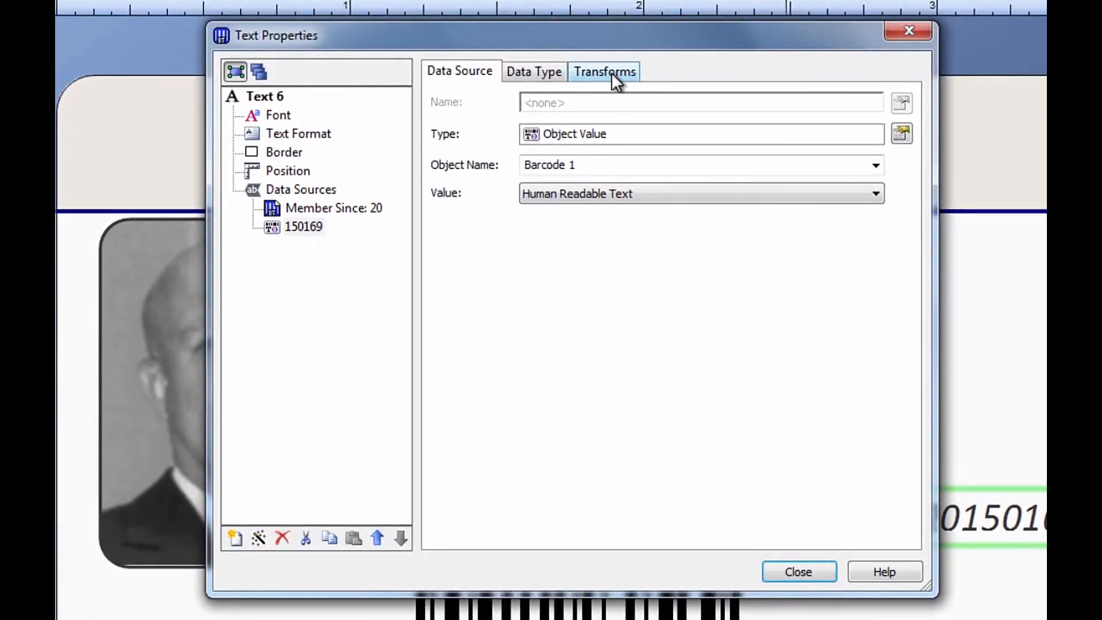
click(604, 71)
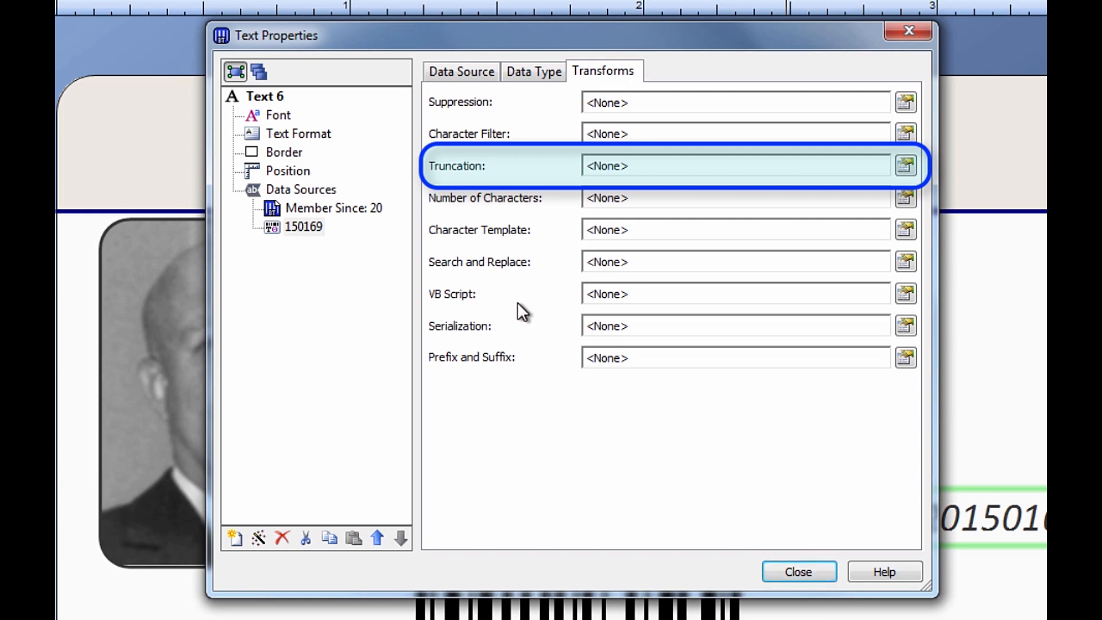
mouse_move(784, 213)
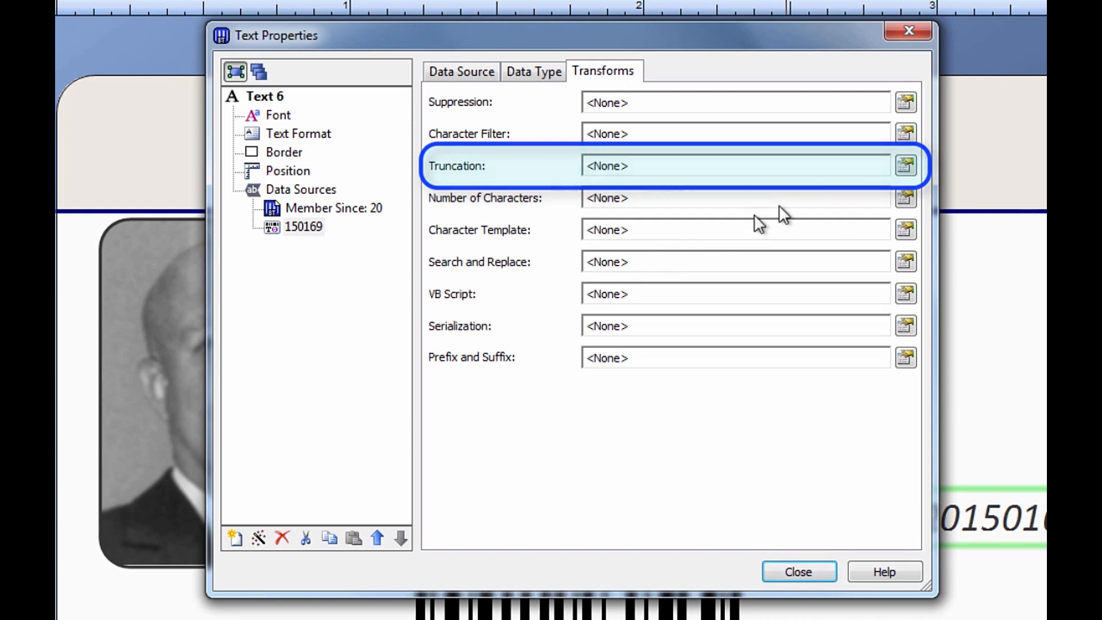
click(905, 165)
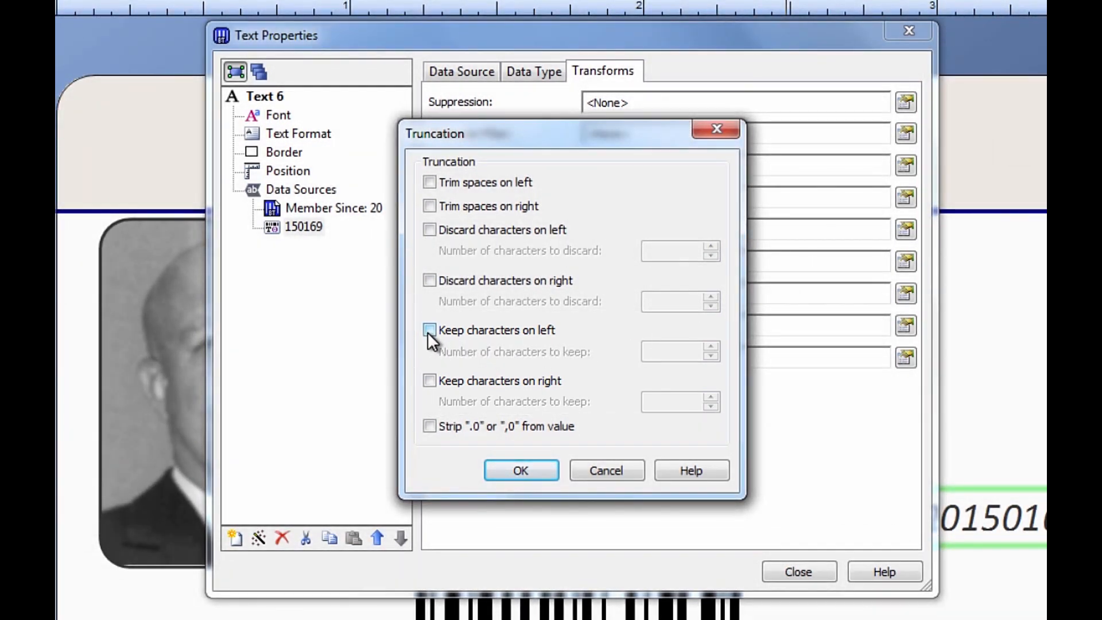
- Apply a keep-2-characters-on-left truncation so the card reads 'Member Since: 20', then reopen the text's actions
click(429, 330)
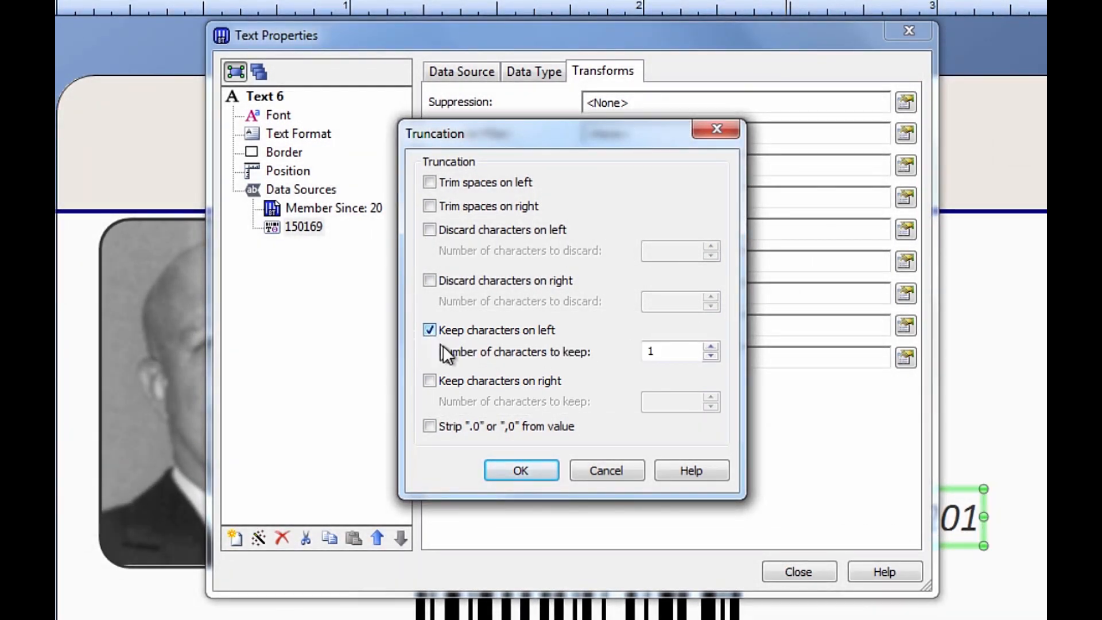
click(710, 345)
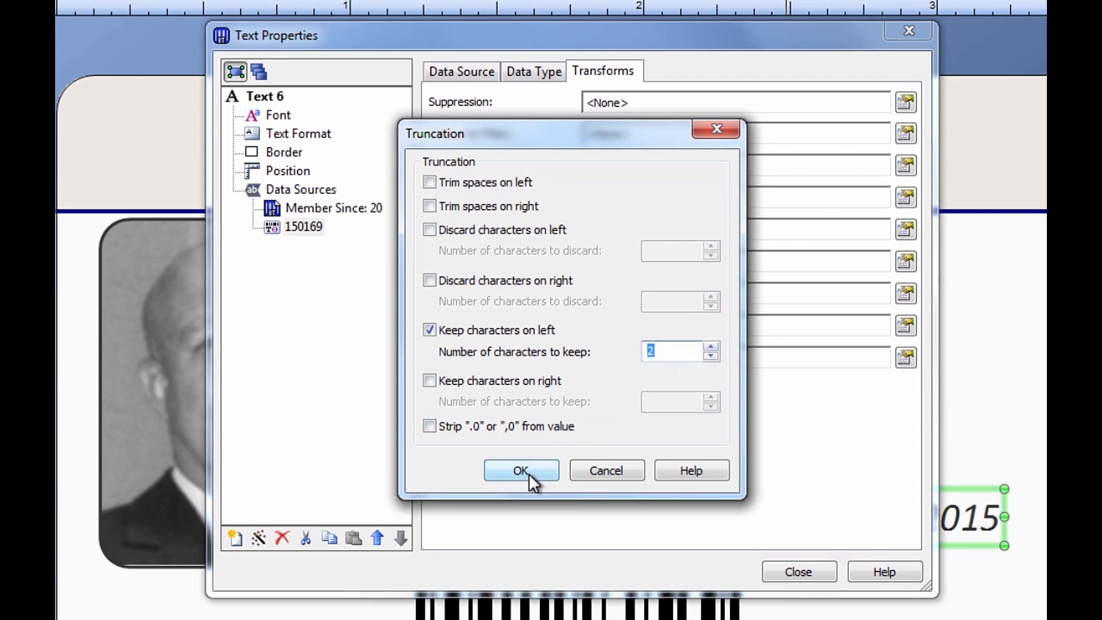
click(521, 471)
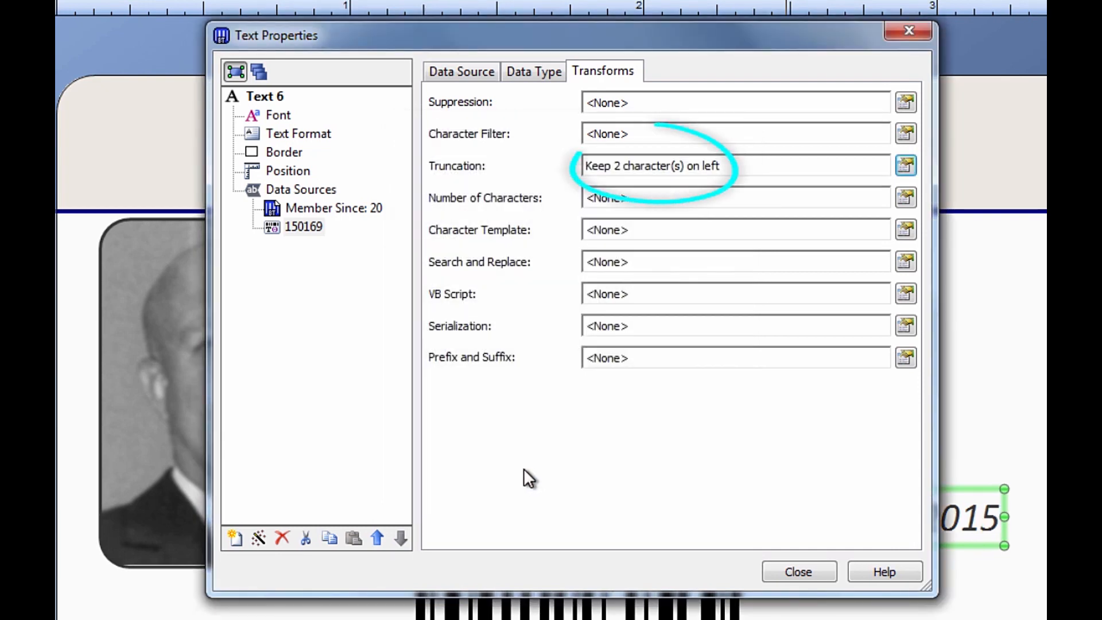
mouse_move(547, 498)
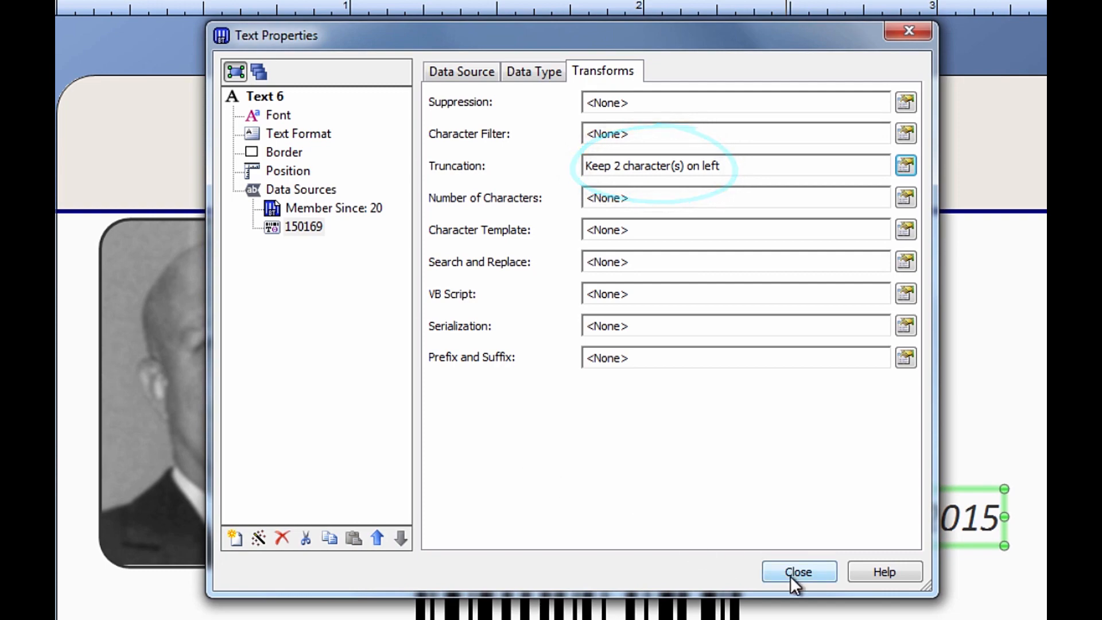
click(799, 572)
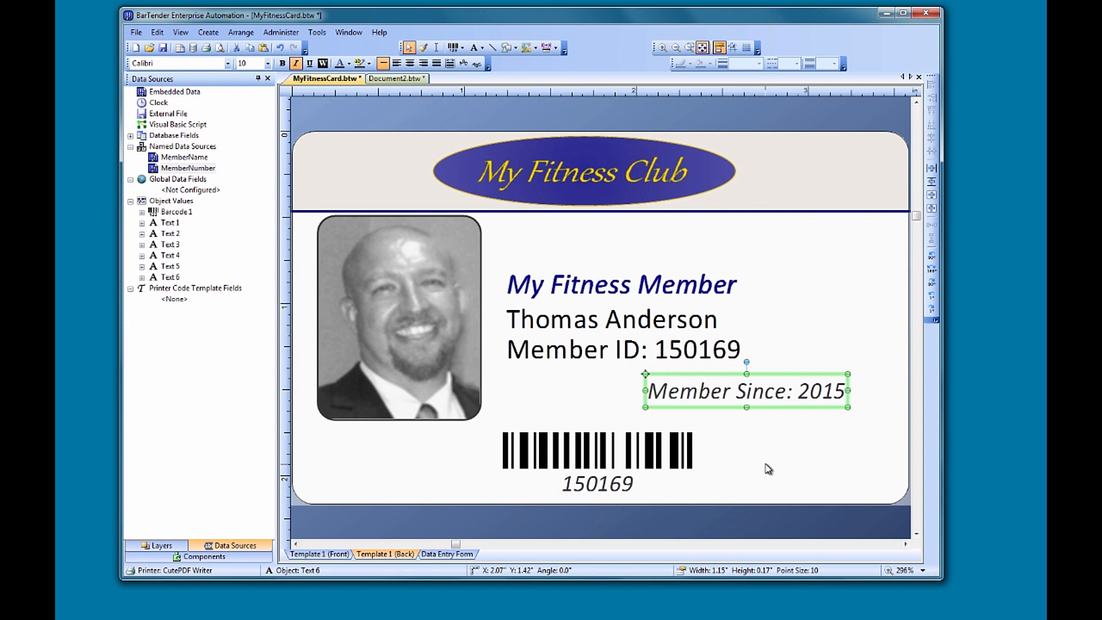
right_click(728, 397)
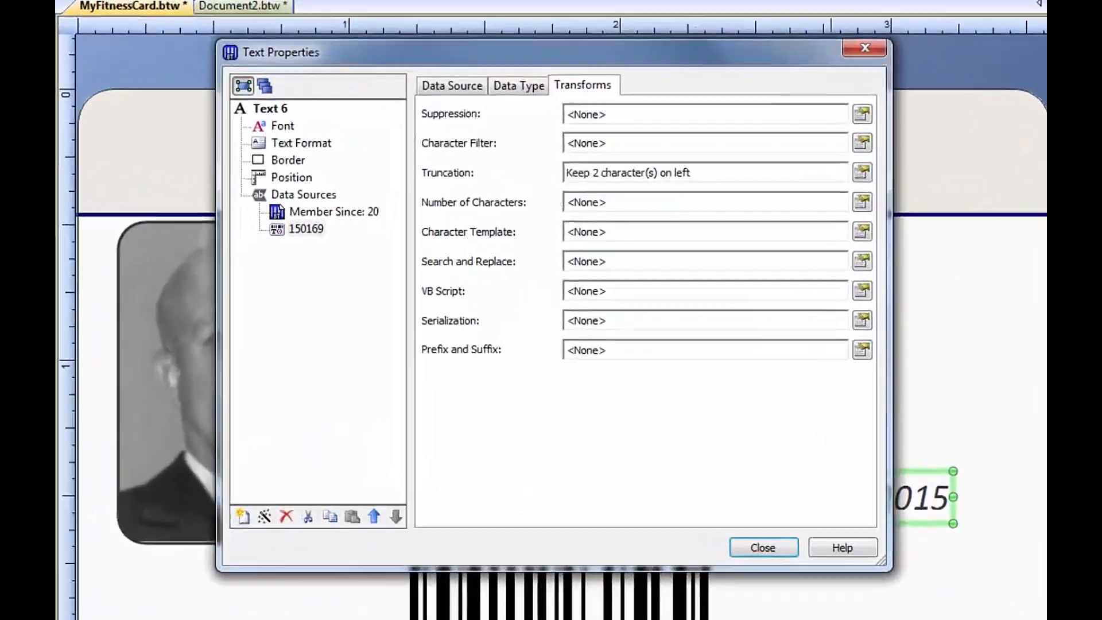
click(437, 78)
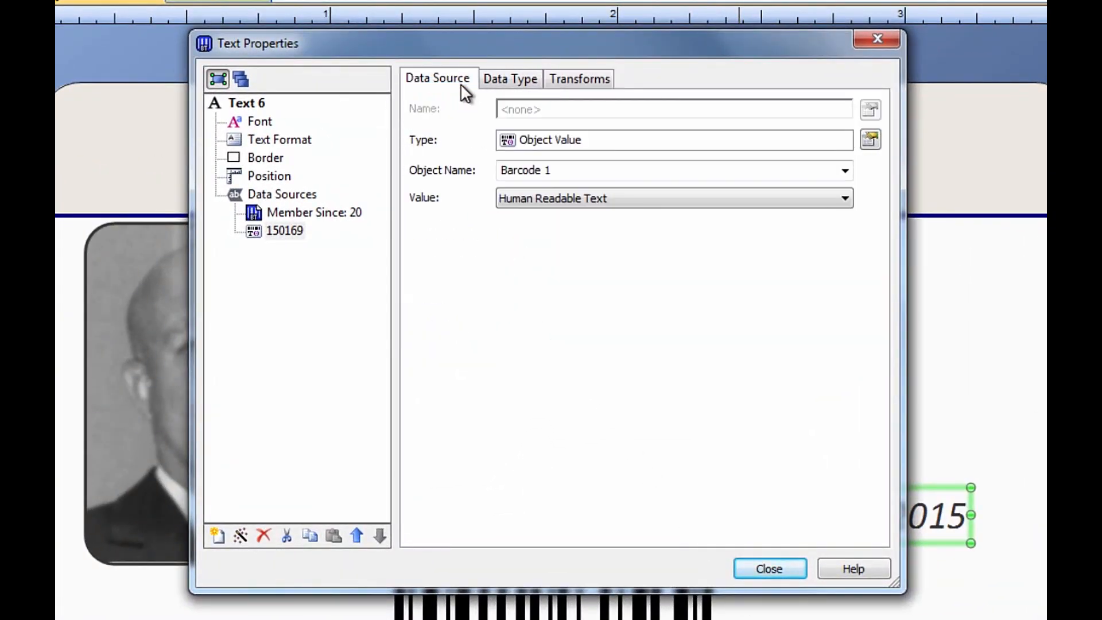
mouse_move(852, 308)
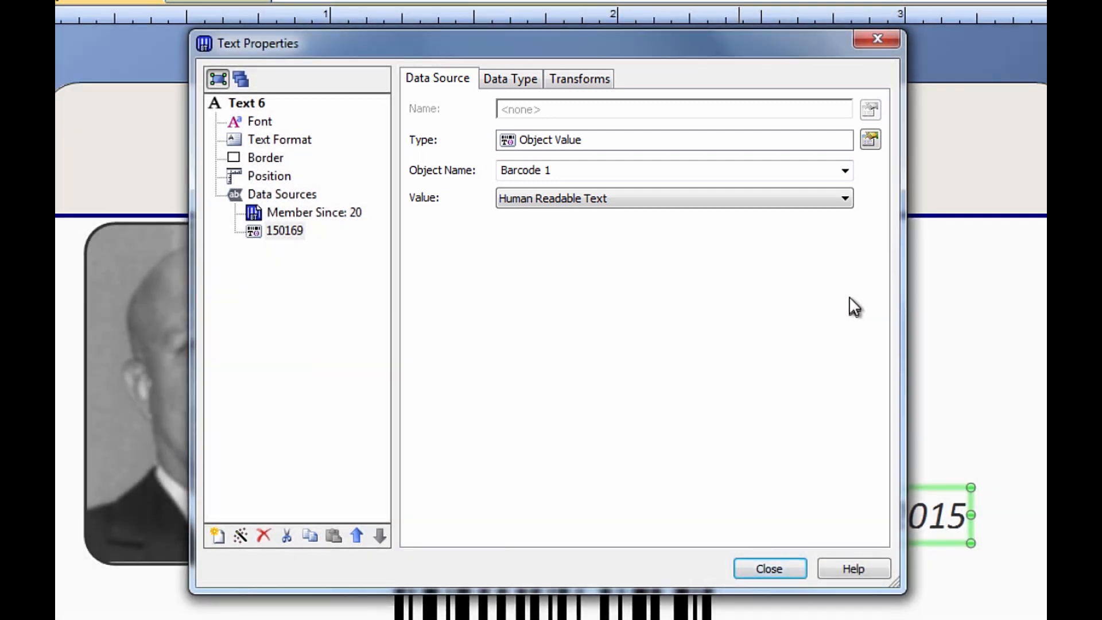
click(846, 171)
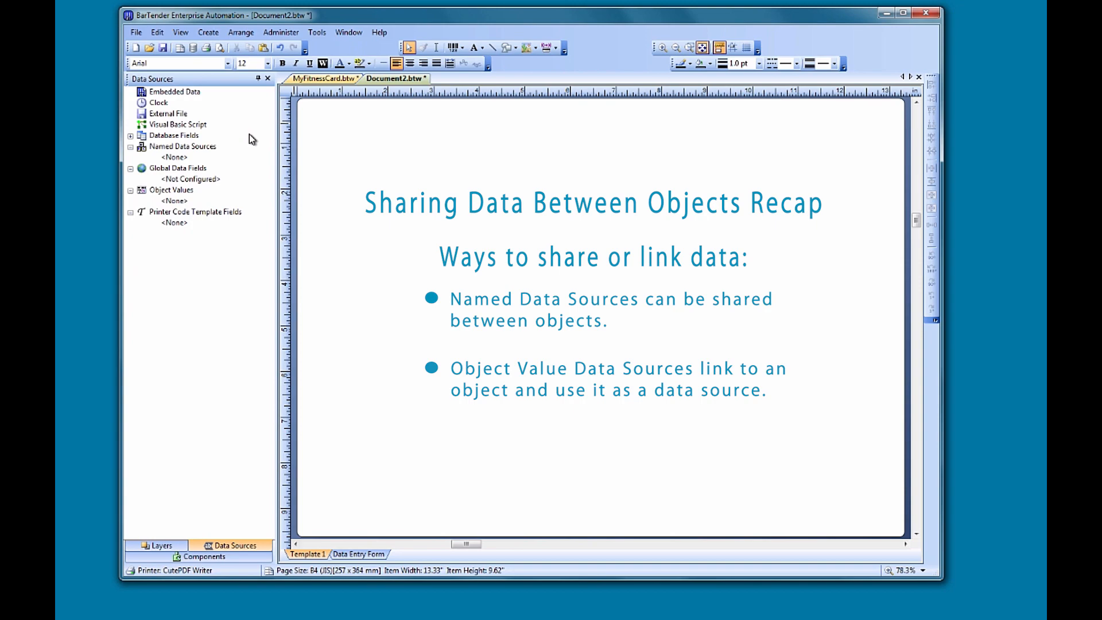
- Show the Help menu's list of resources, including training videos
click(391, 36)
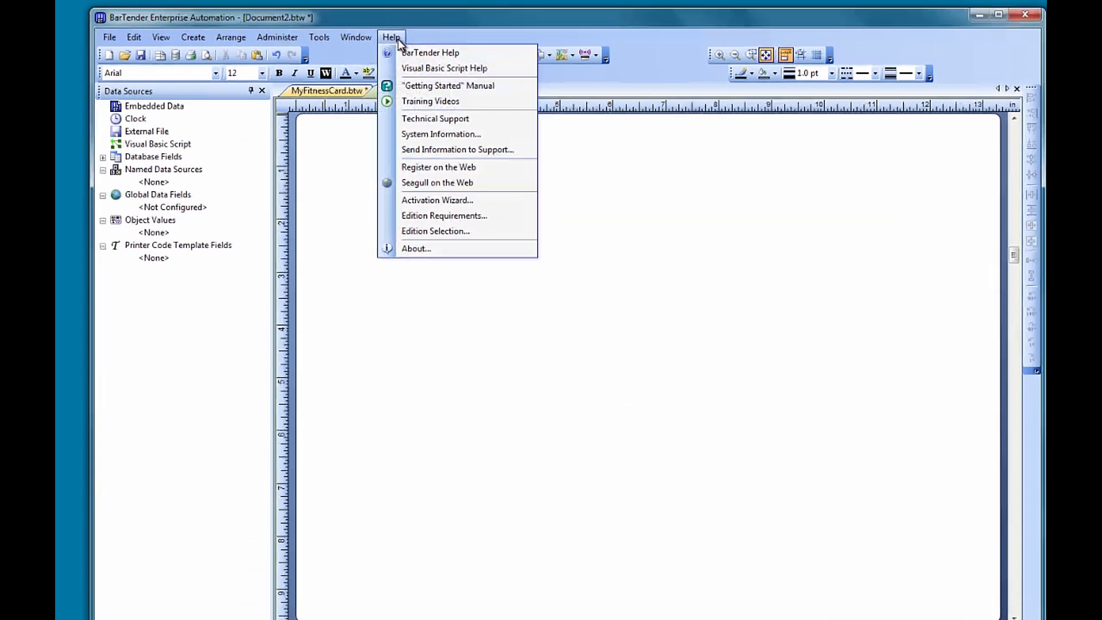